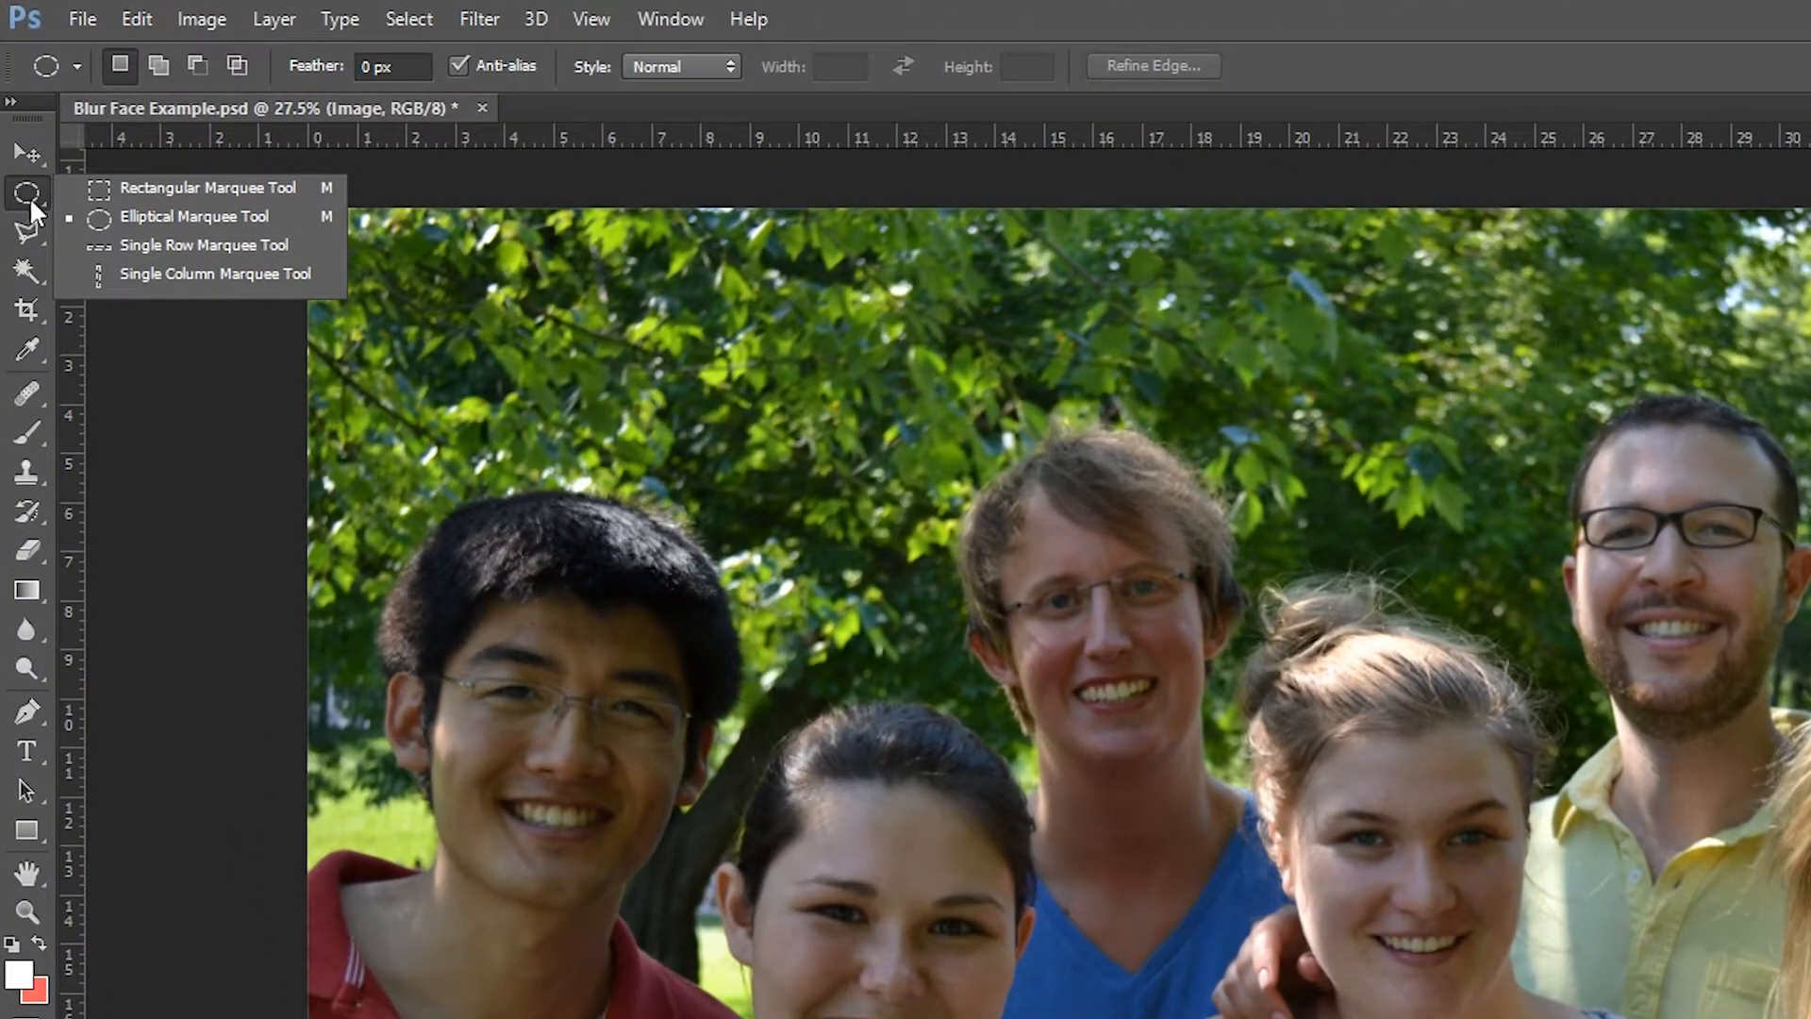
mouse_move(207, 186)
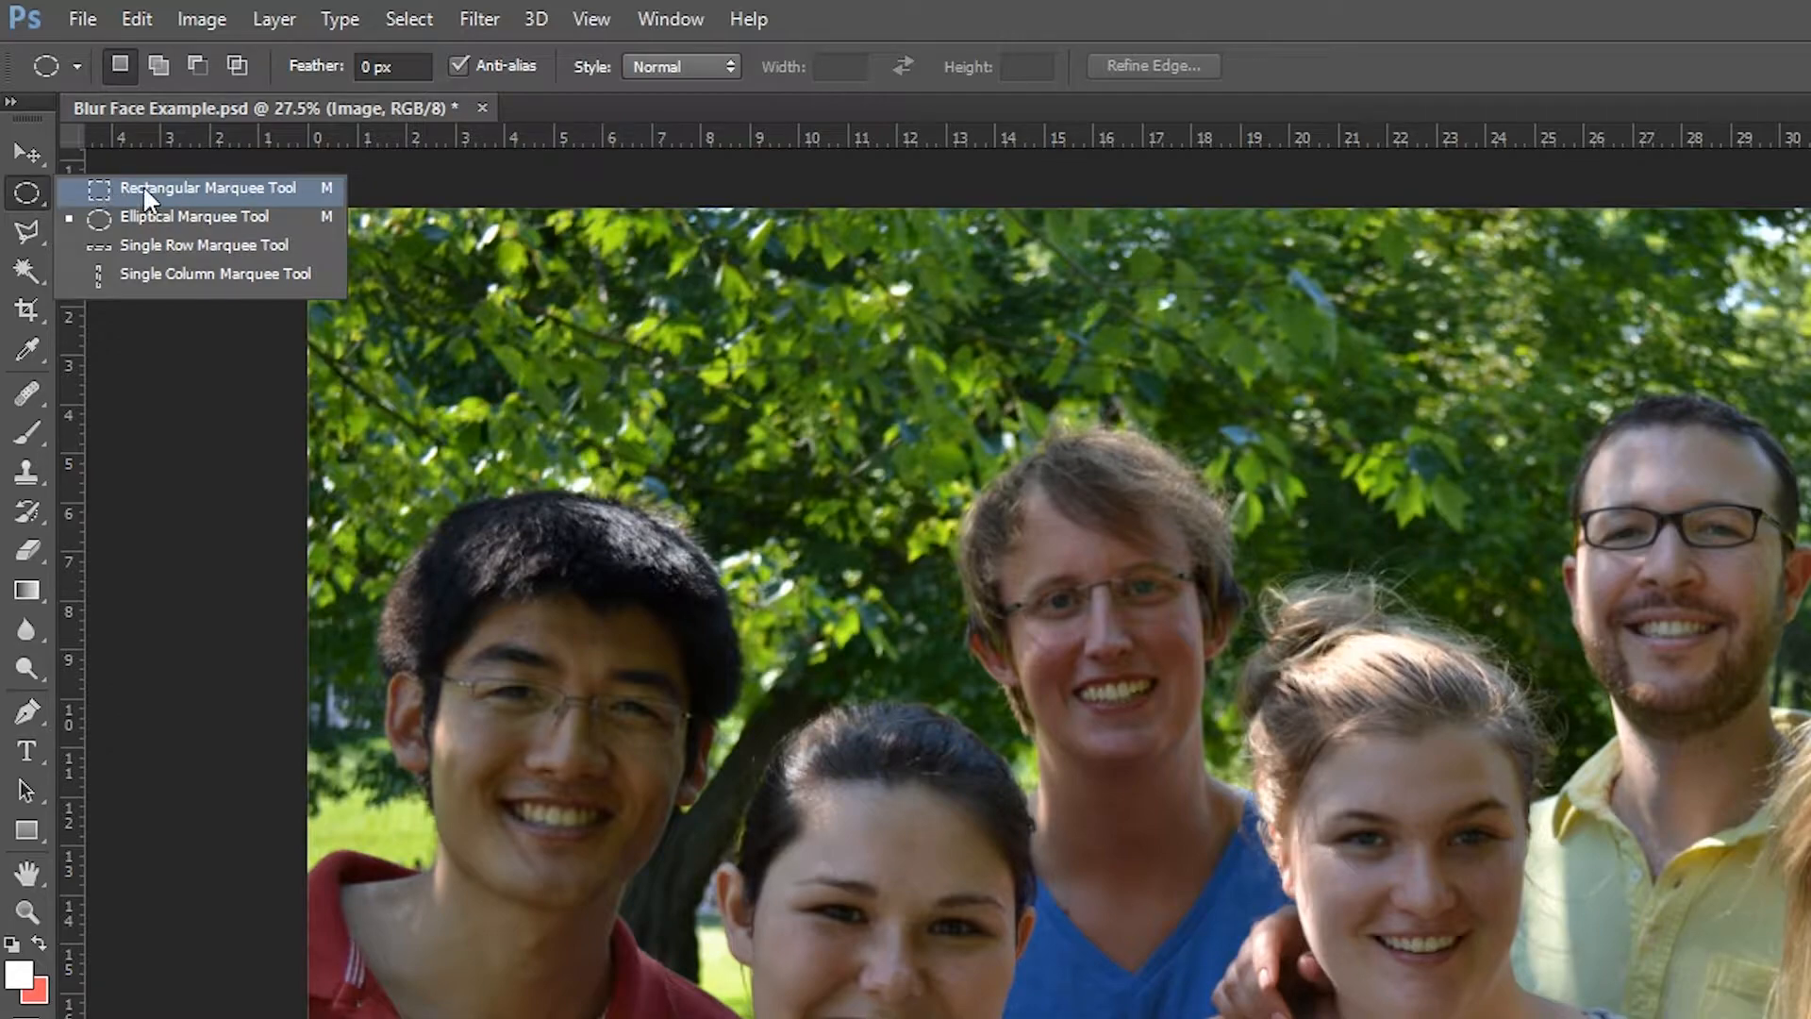
mouse_move(145, 216)
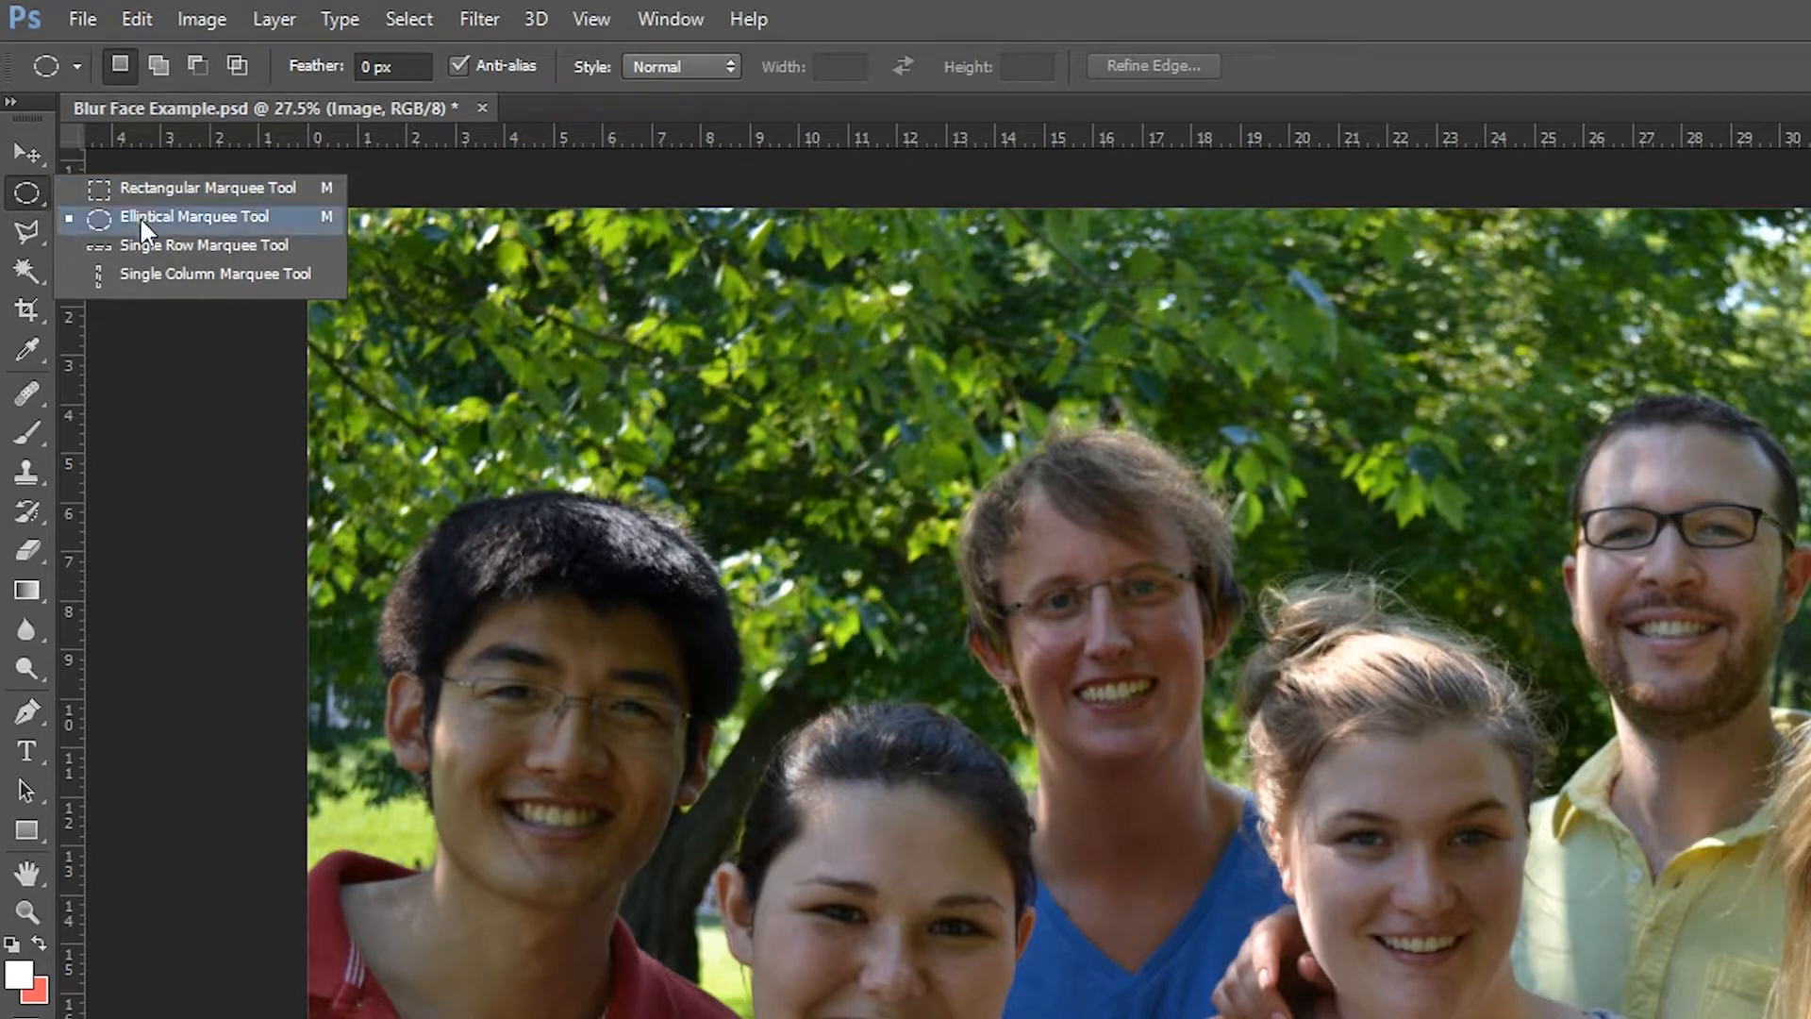
Step: Switch to the Elliptical Marquee Tool for an oval selection around the man's face
left_click(194, 217)
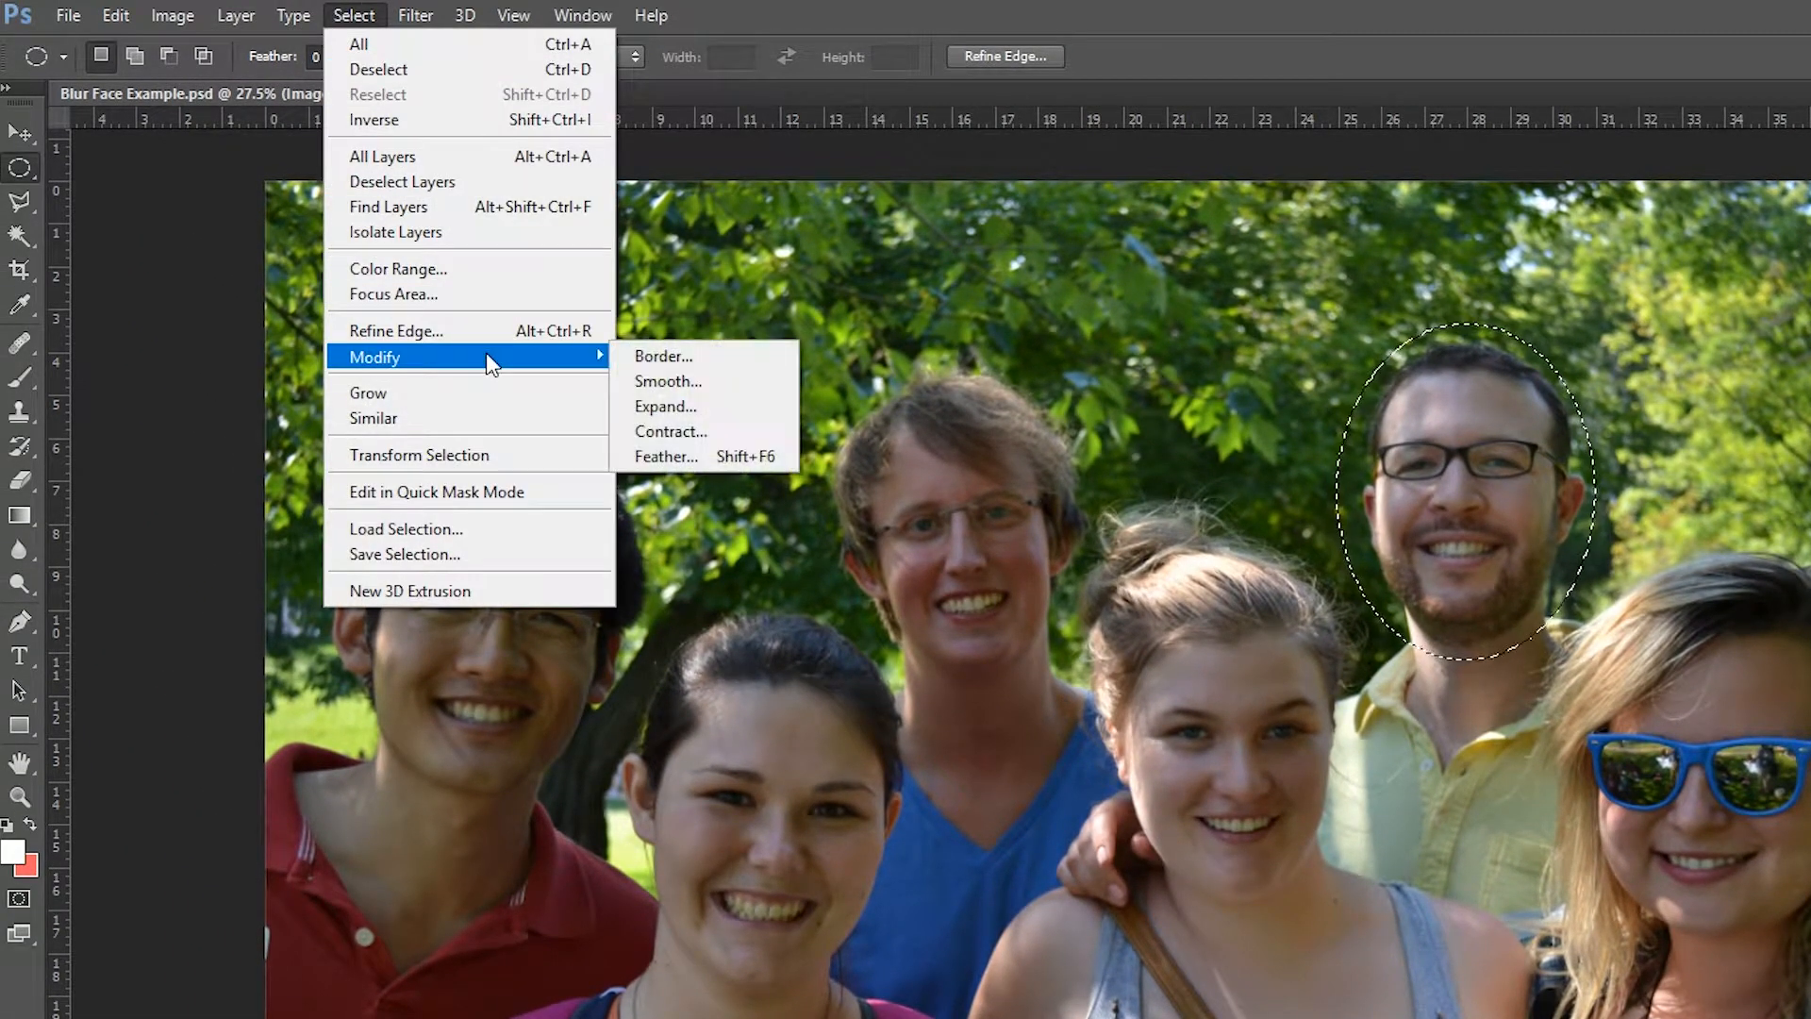
Step: Feather the oval face selection by 20 pixels via Select > Modify > Feather
left_click(666, 457)
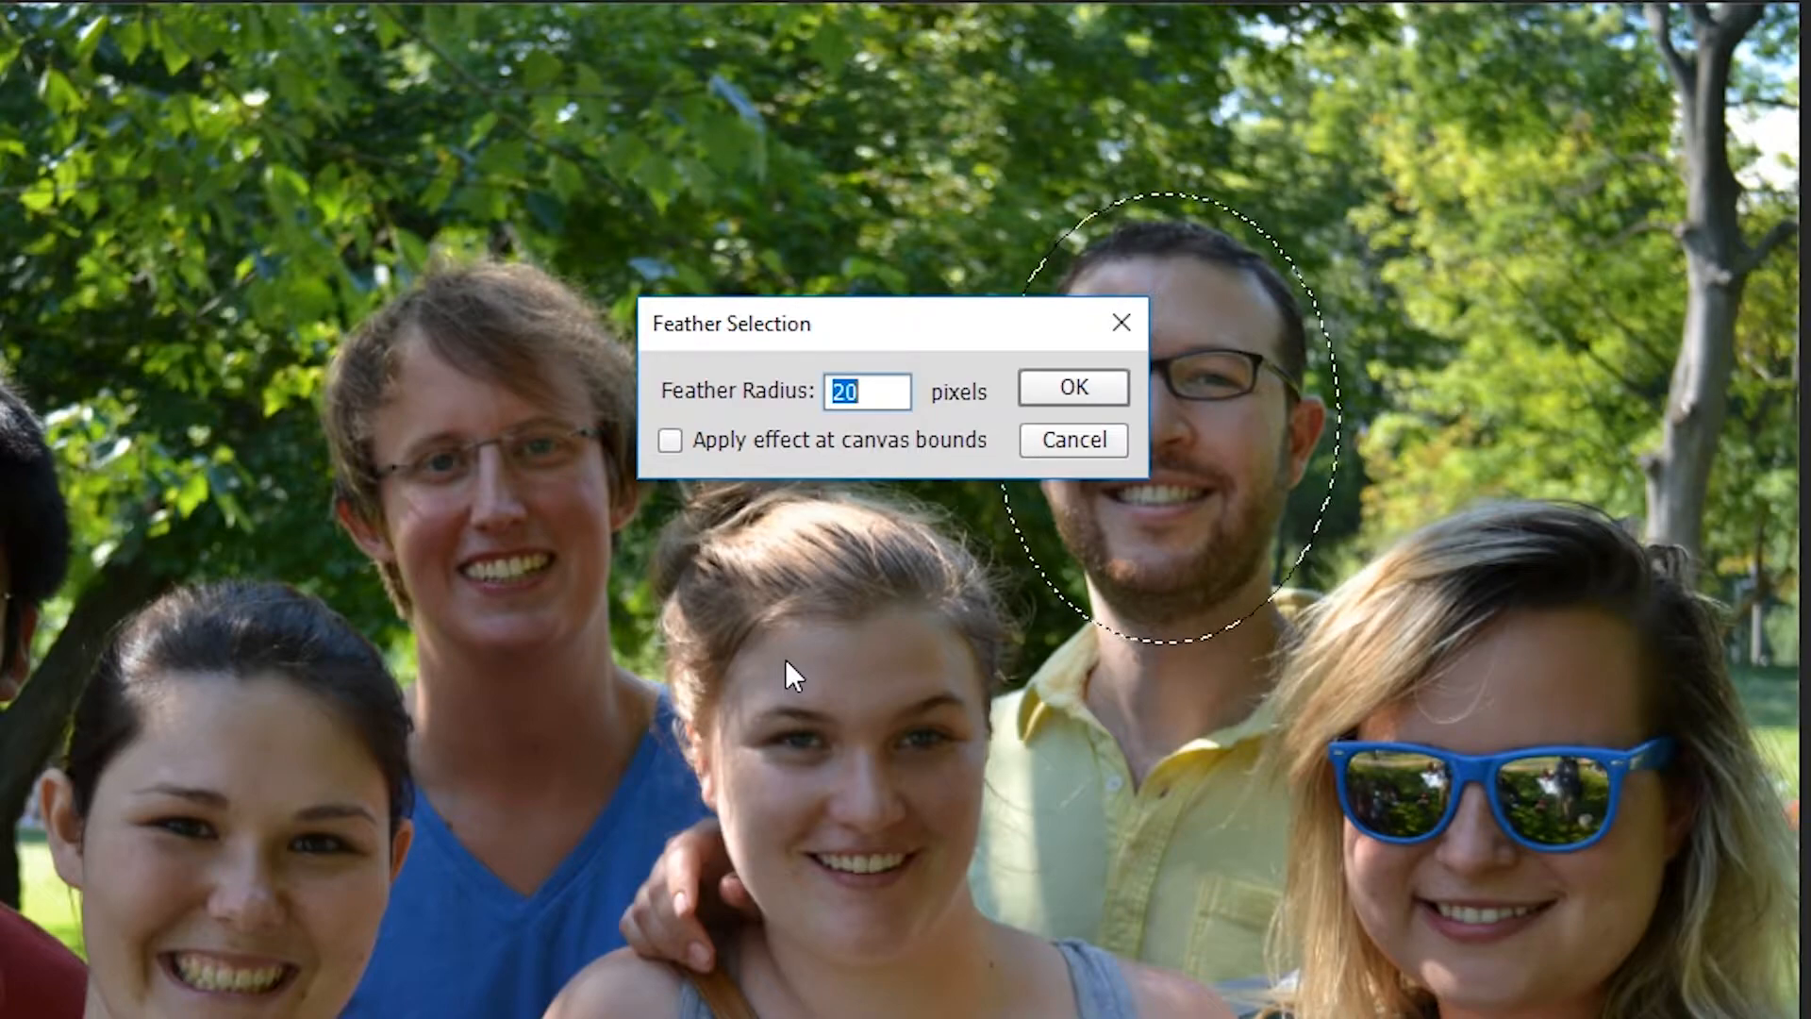
left_click(1072, 387)
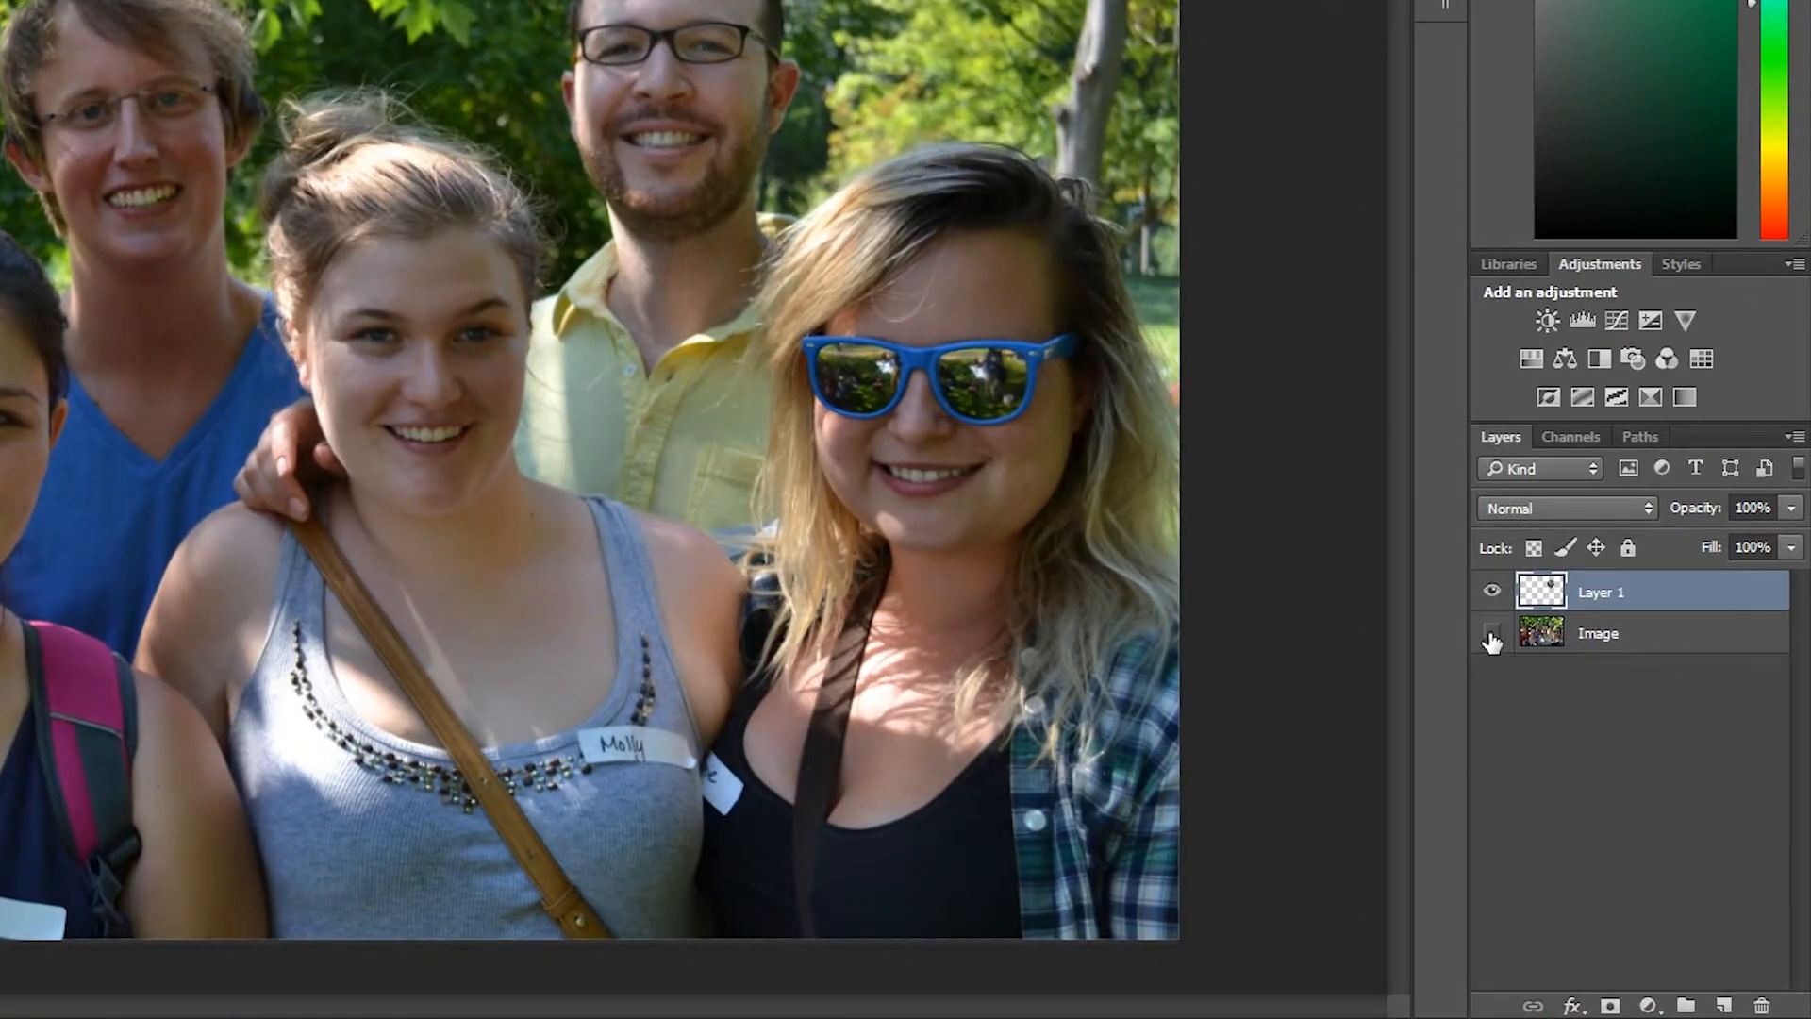
Step: Check the copied face on Layer 1 by hiding and re-showing the original image layer
left_click(1490, 634)
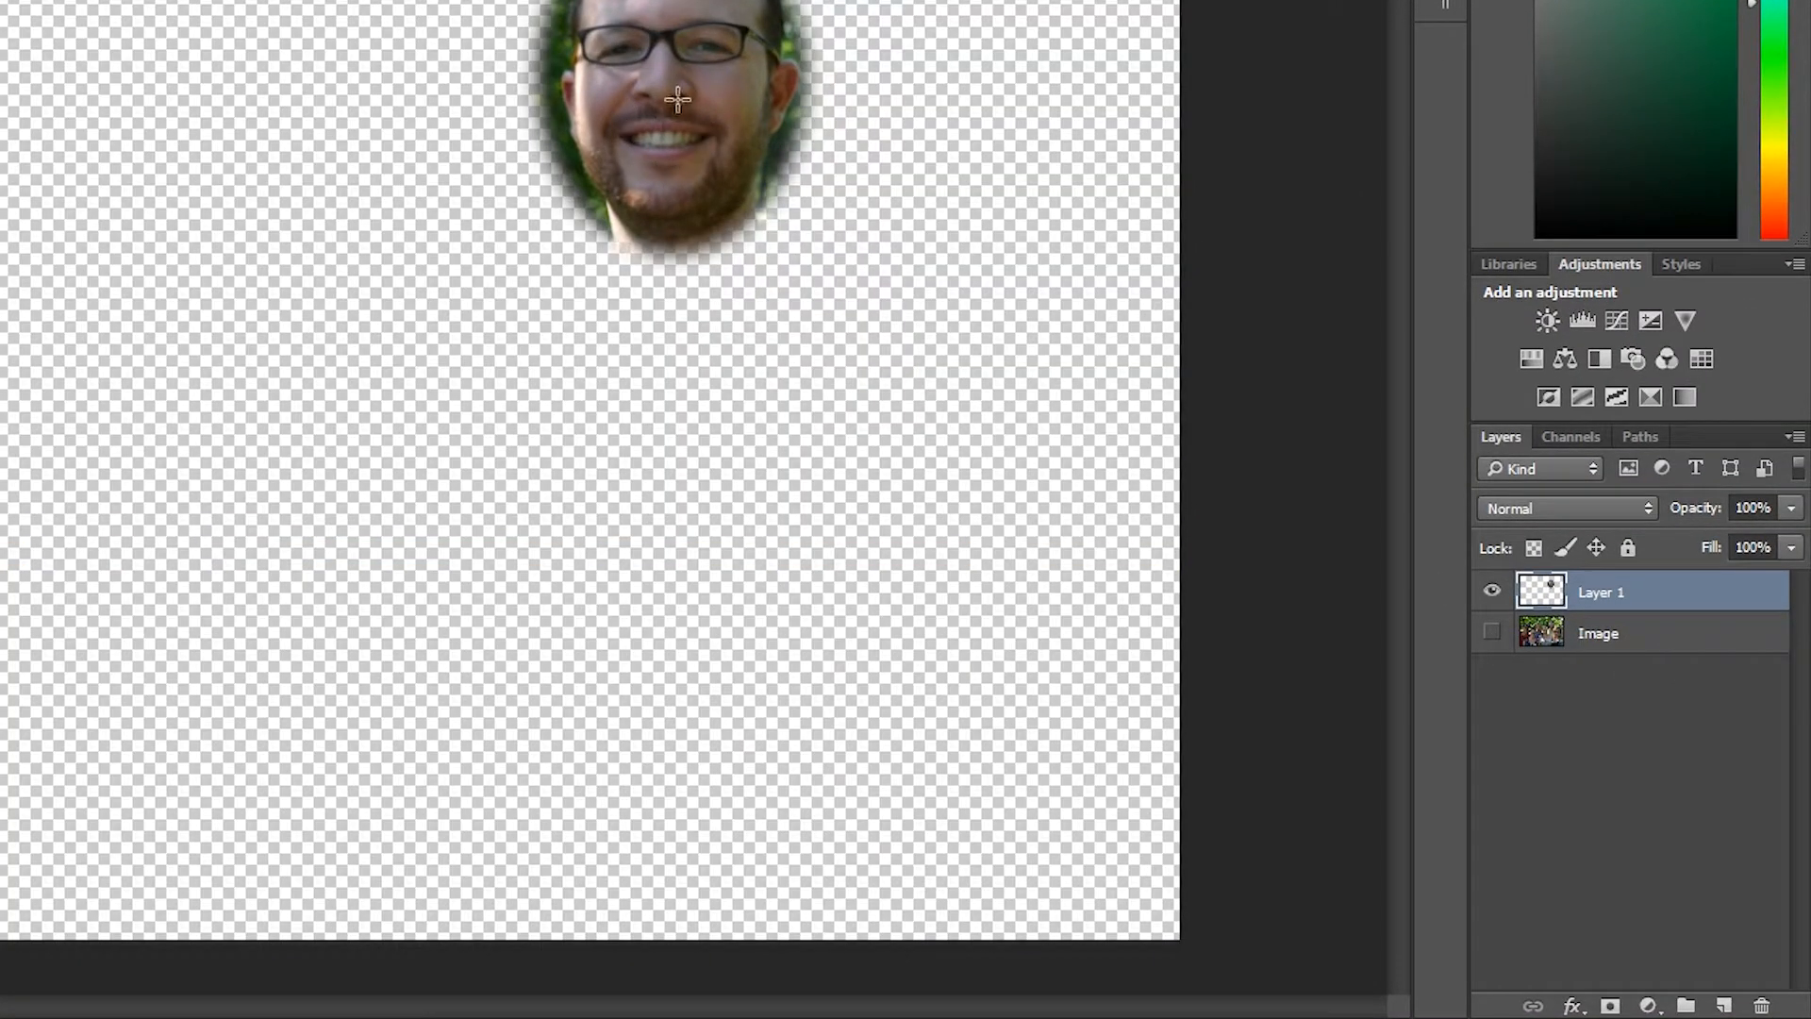
left_click(1491, 634)
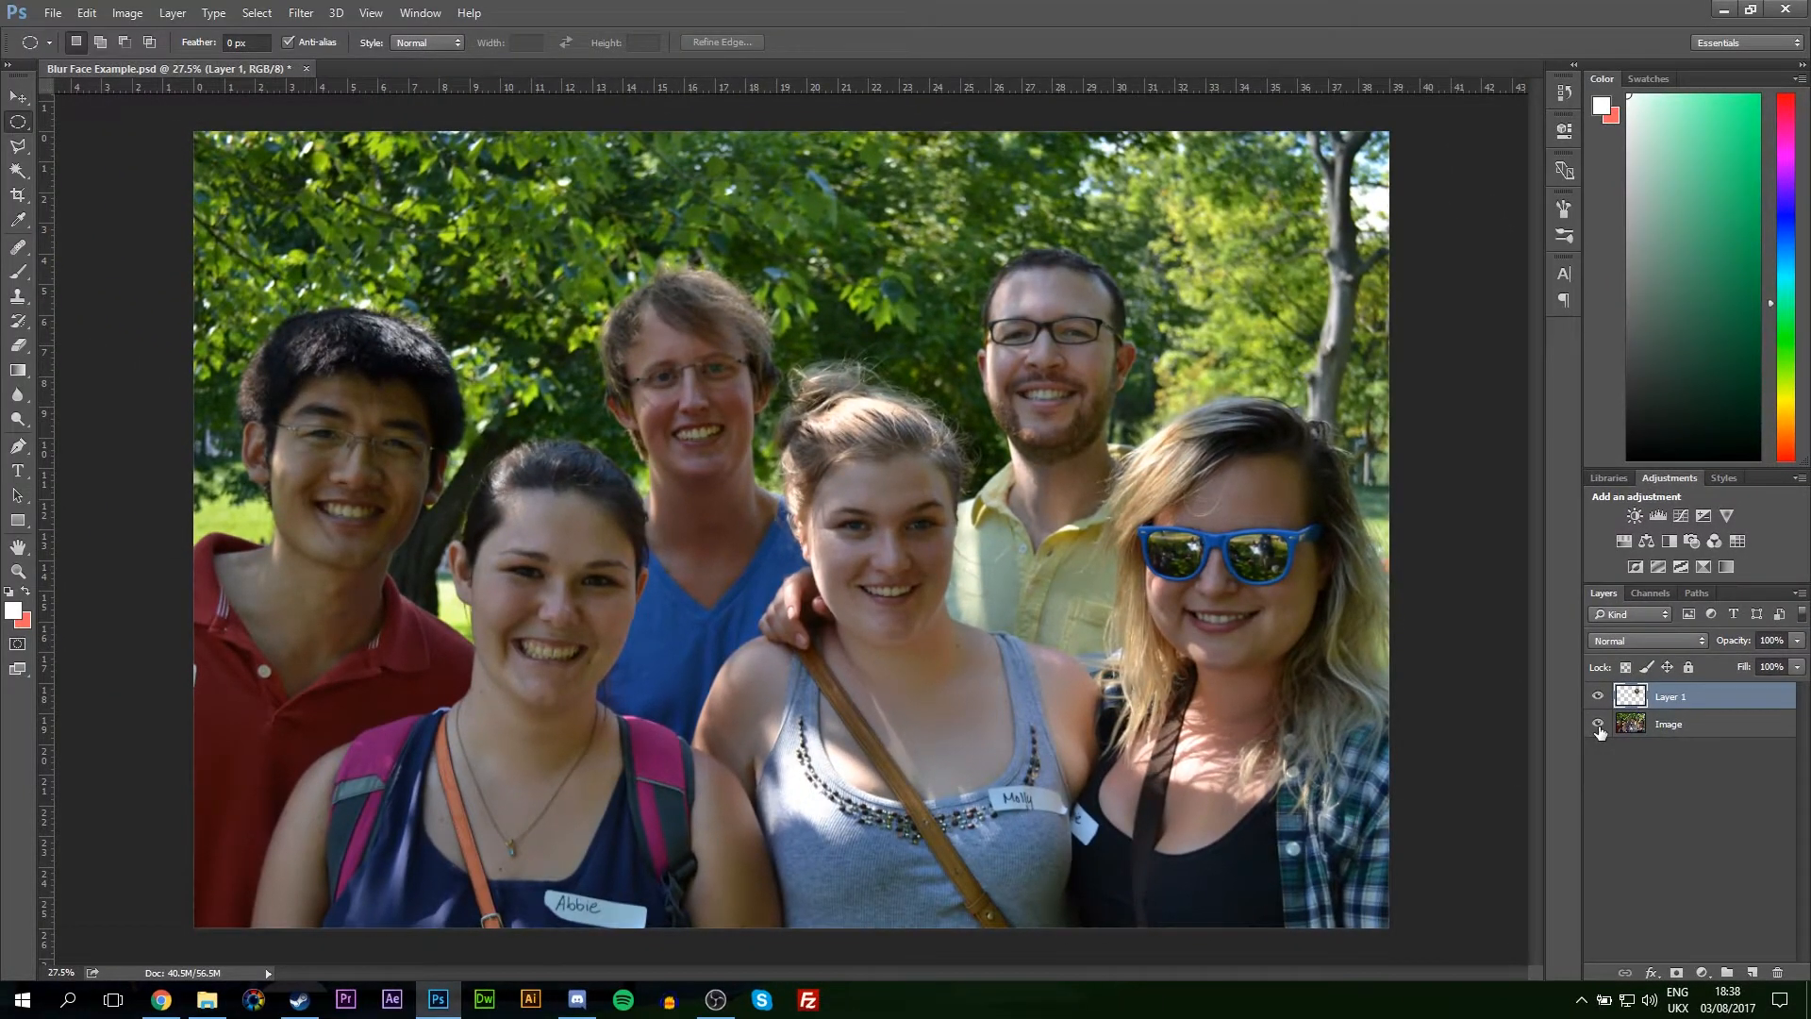
left_click(1600, 722)
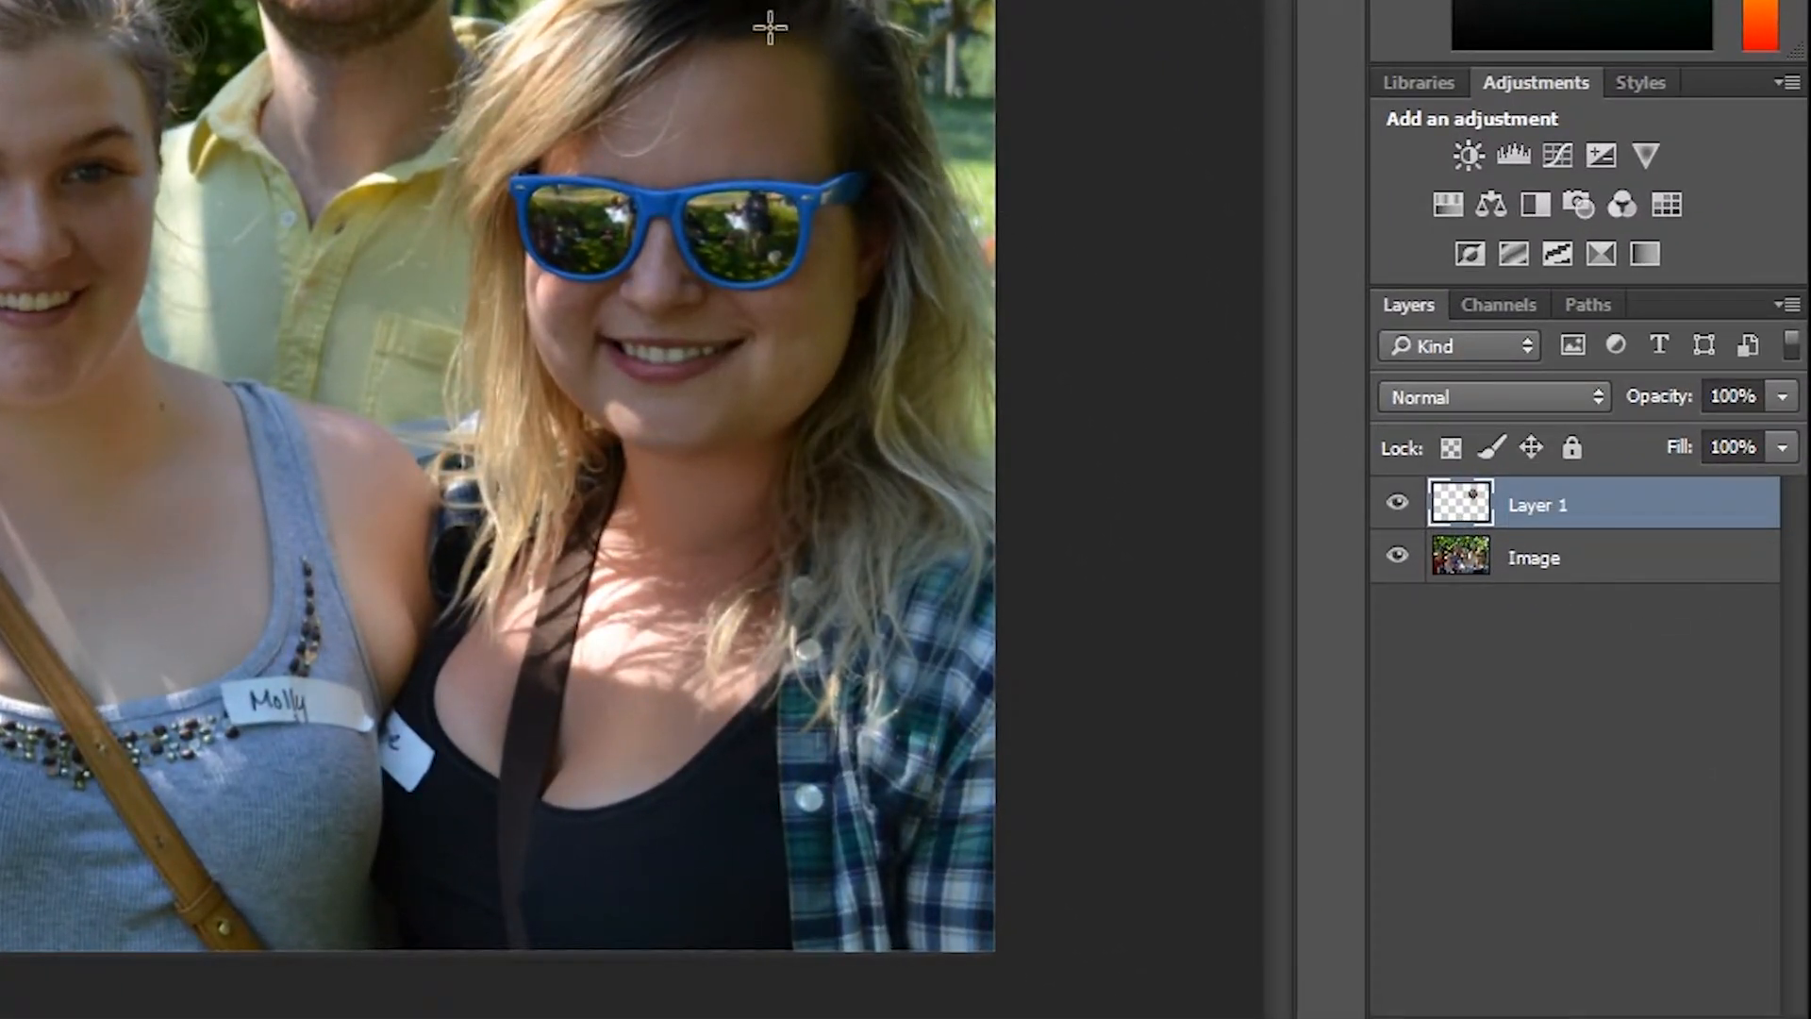
Step: Bring up Gaussian Blur for Layer 1 from Filter > Blur
left_click(575, 23)
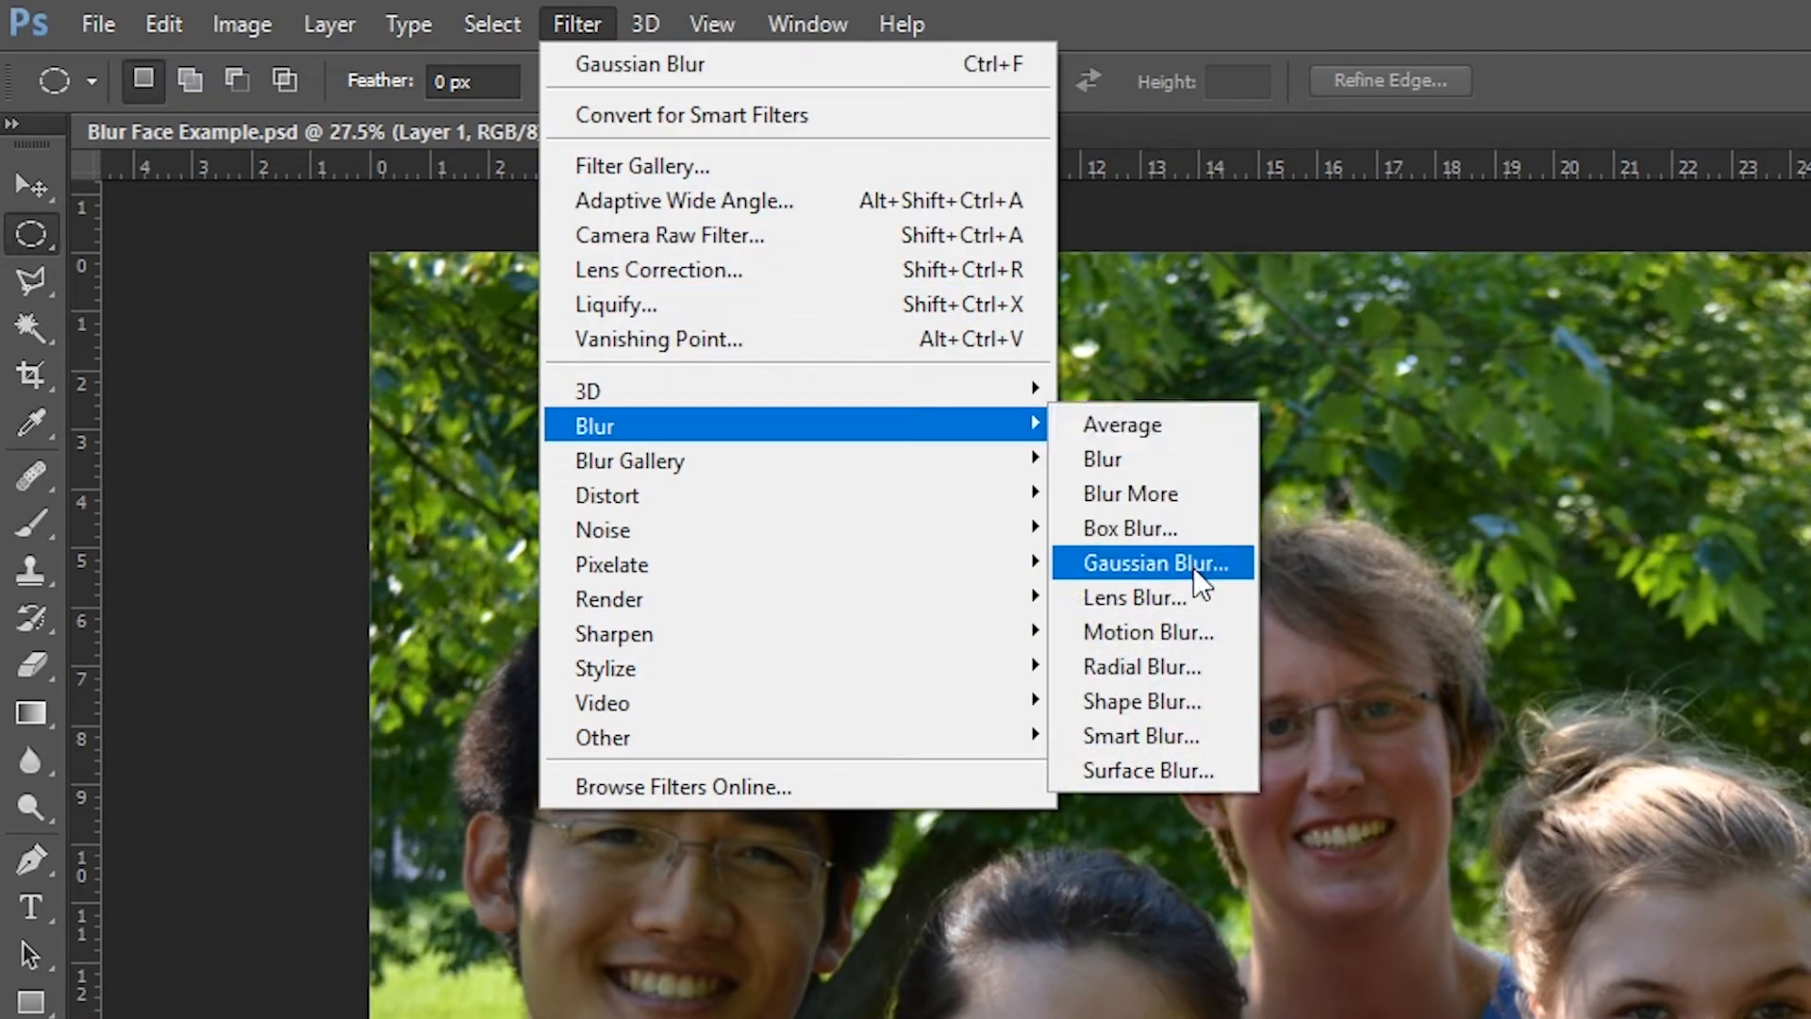
left_click(1150, 564)
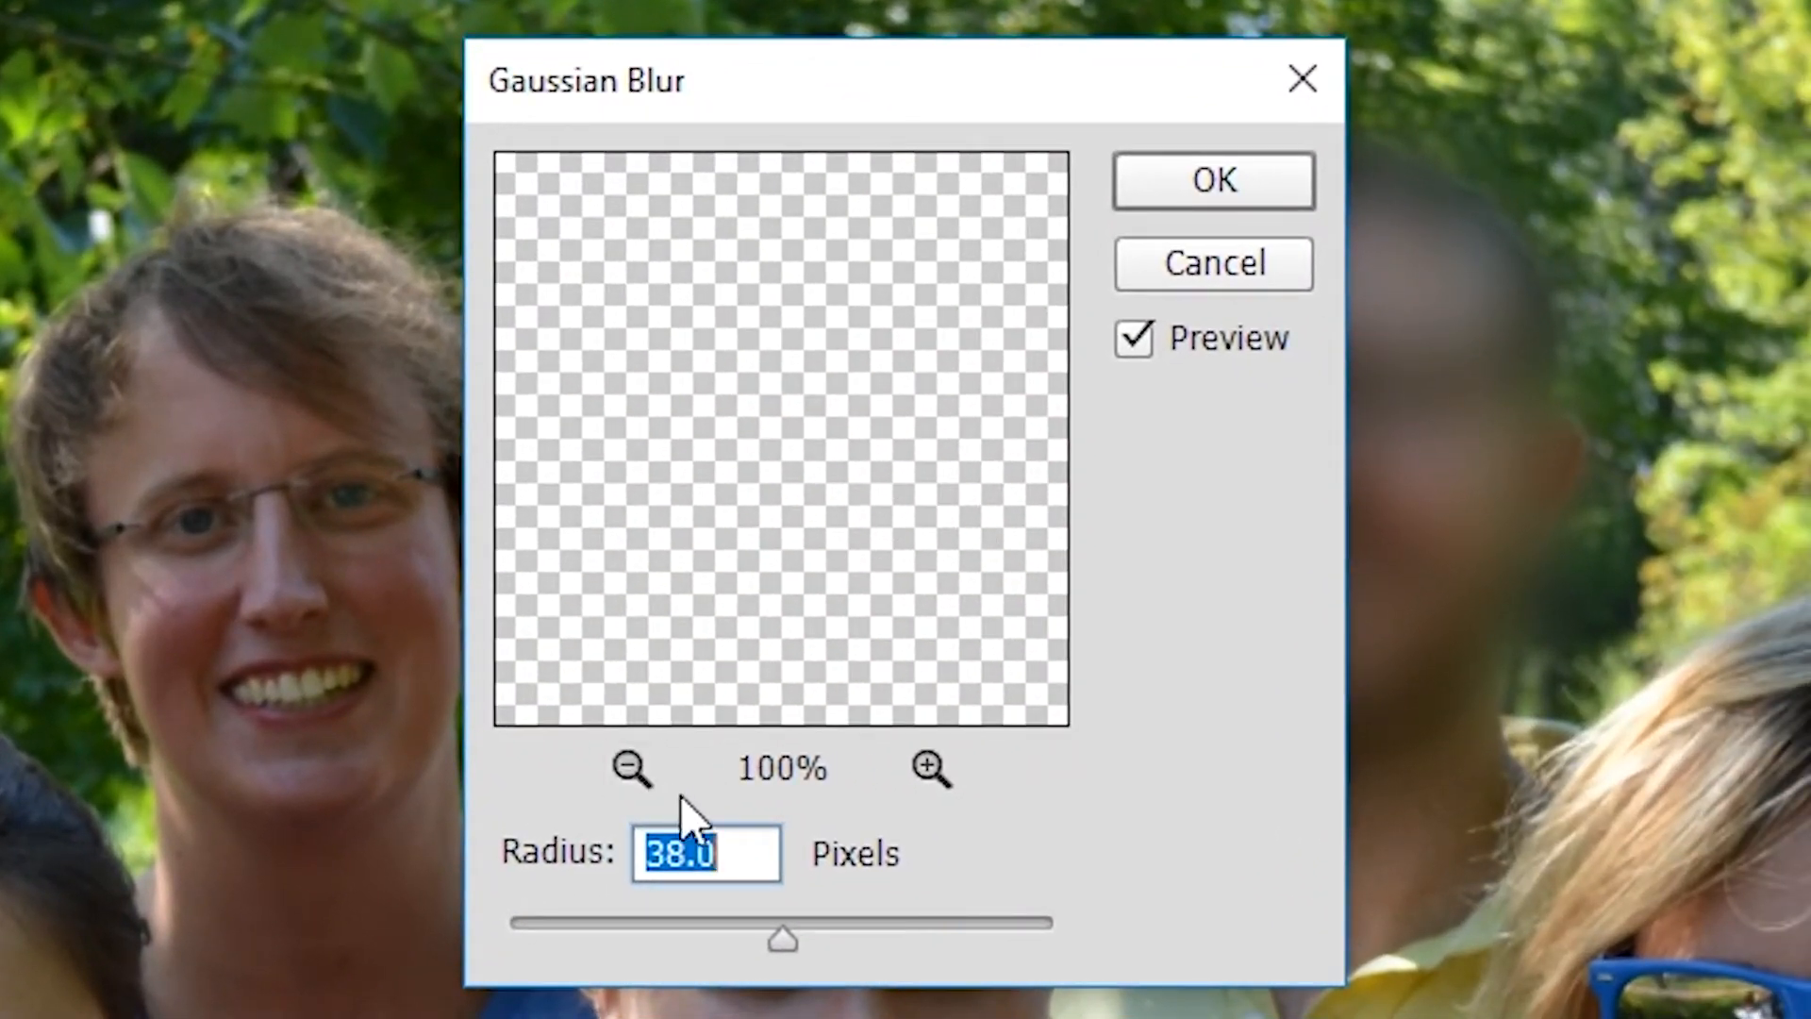
Step: Zoom the blur preview out to show the whole face and set the radius to 40 pixels
left_click(632, 768)
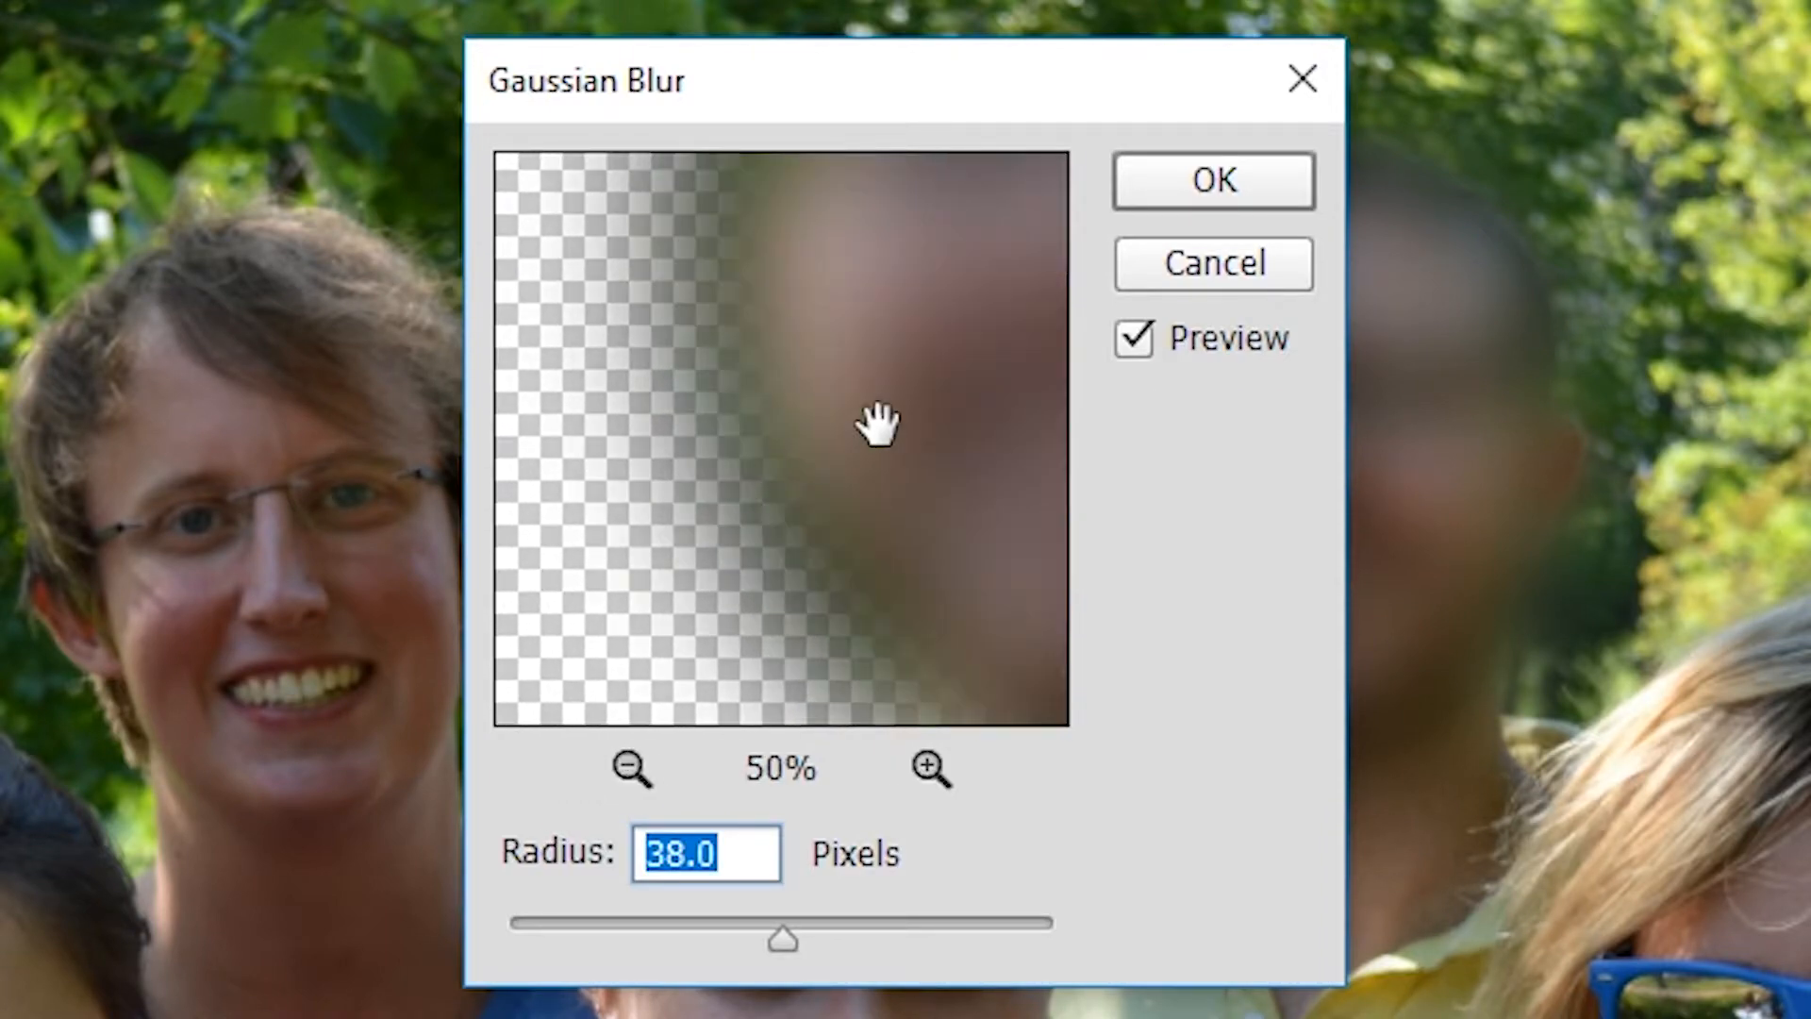
left_click(632, 770)
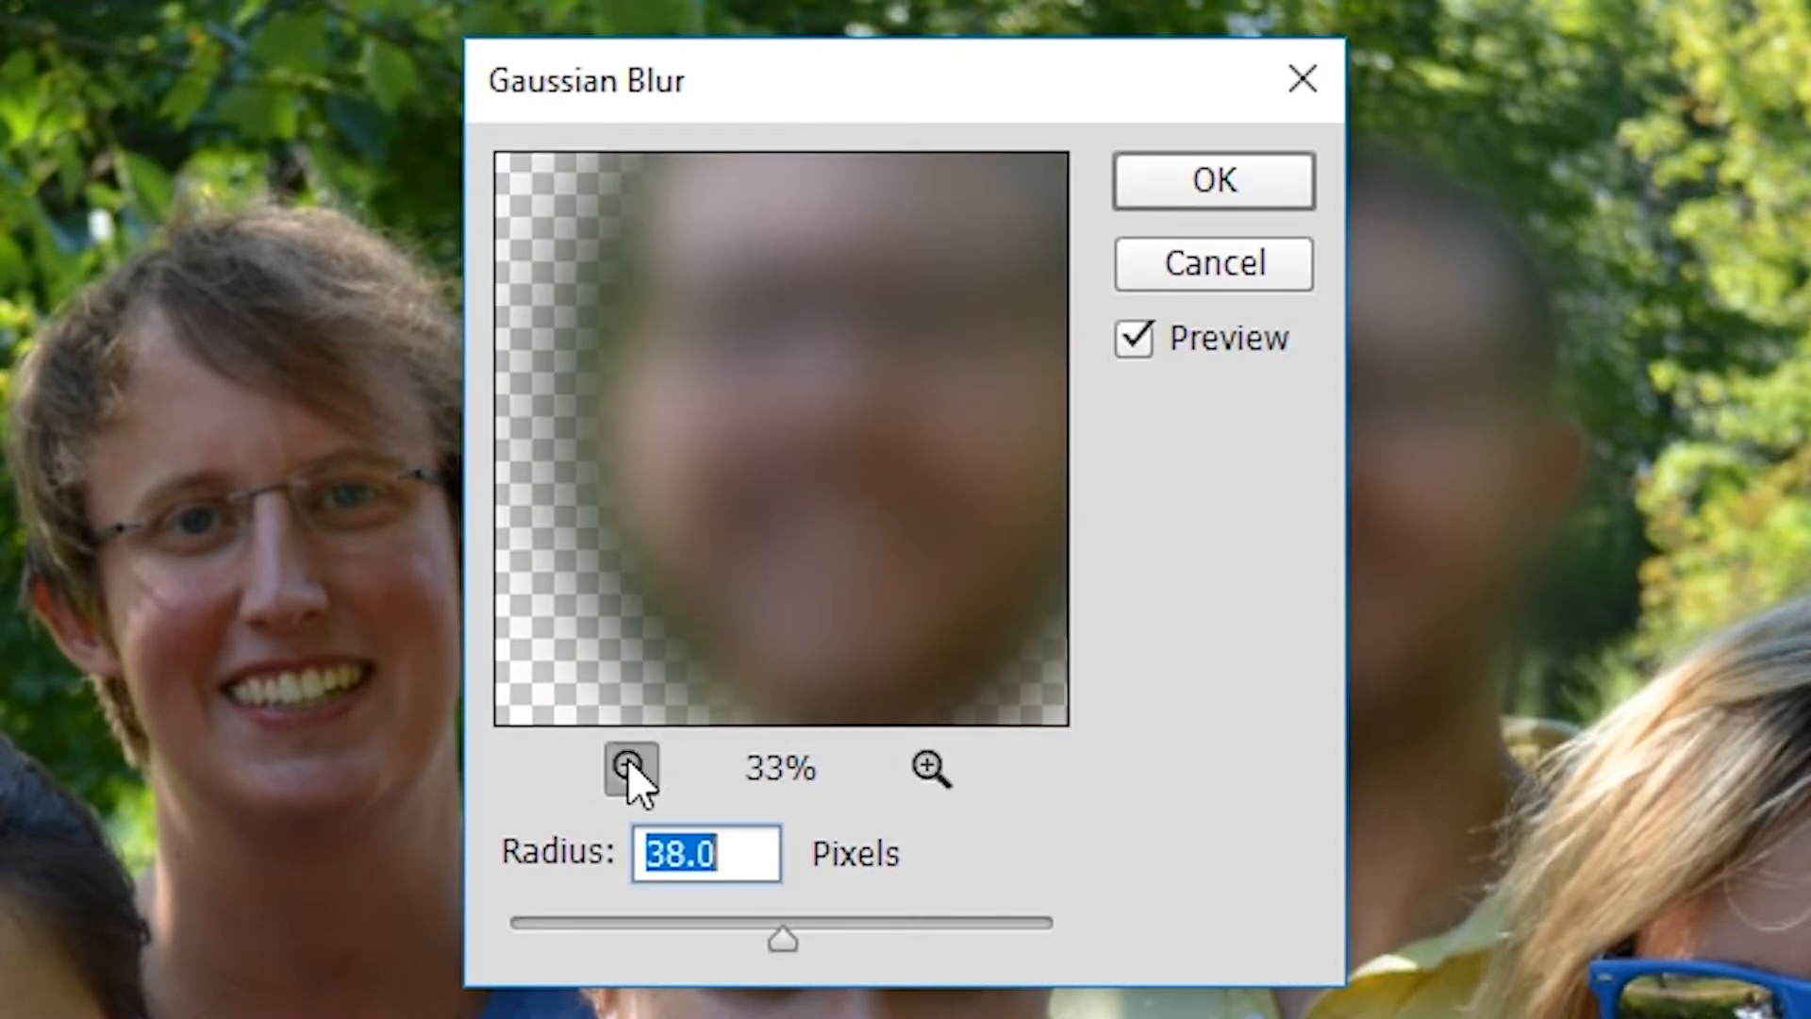
left_click(630, 770)
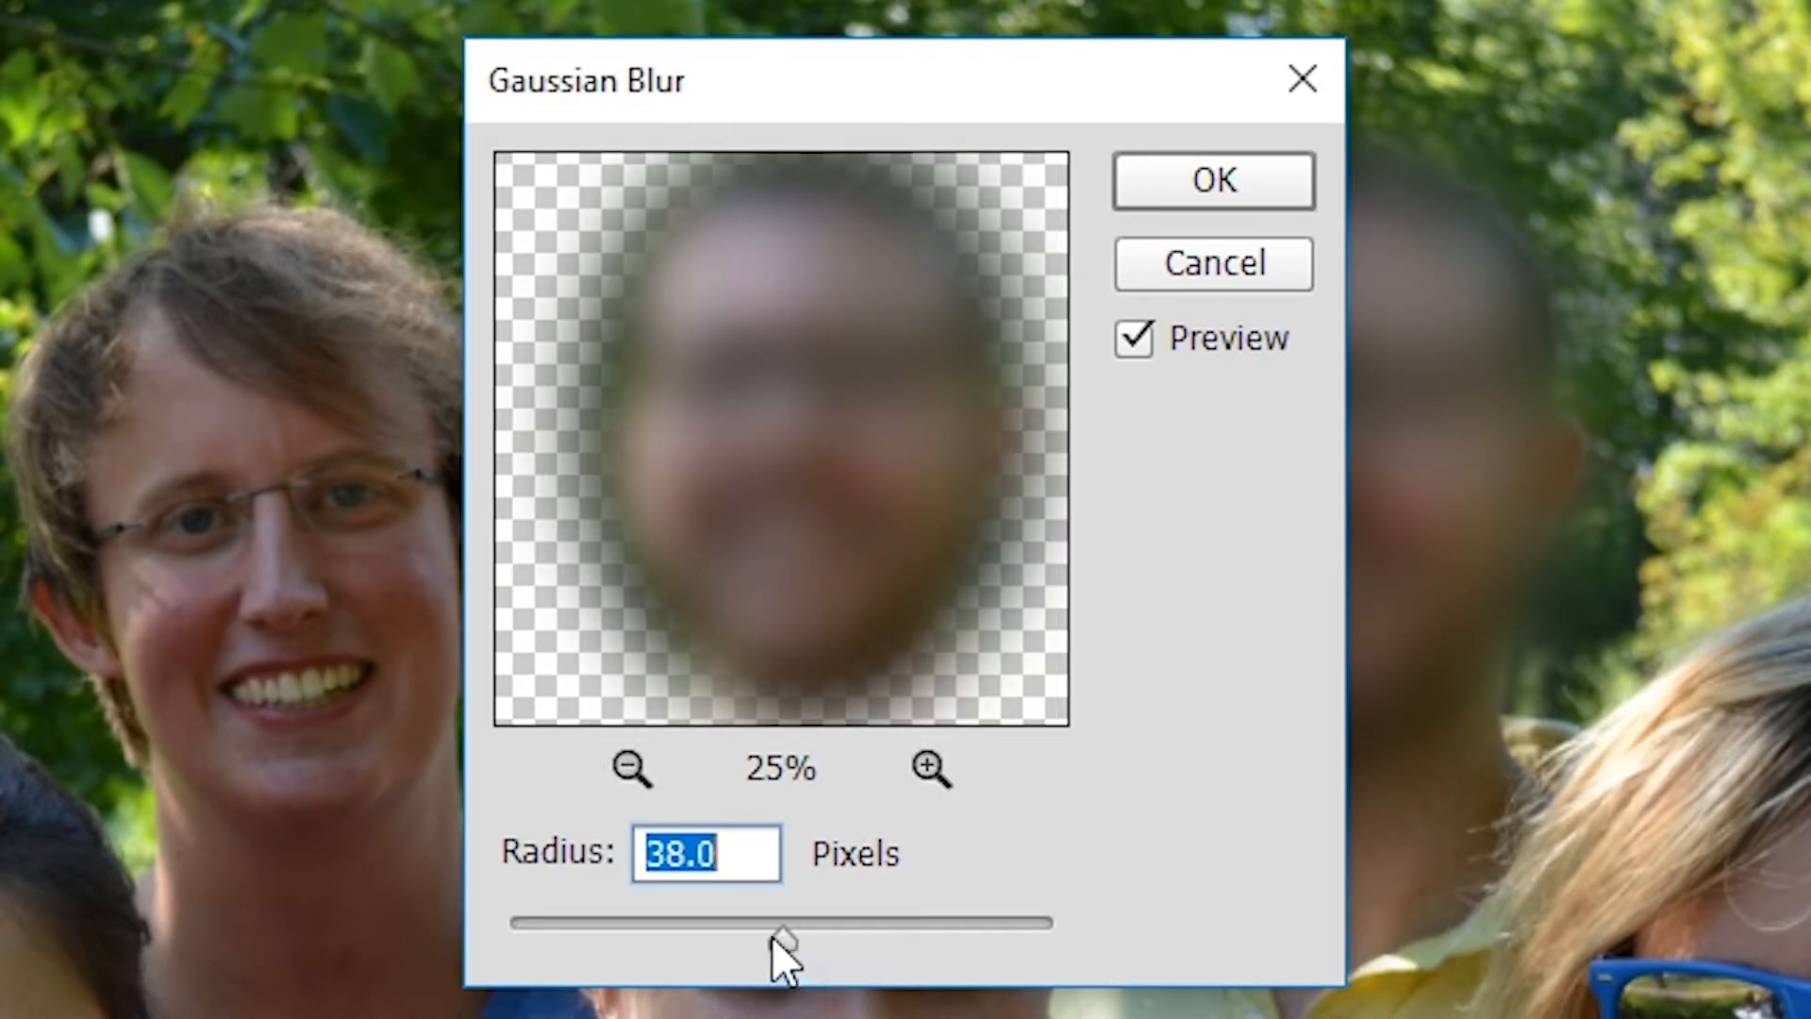
mouse_move(757, 583)
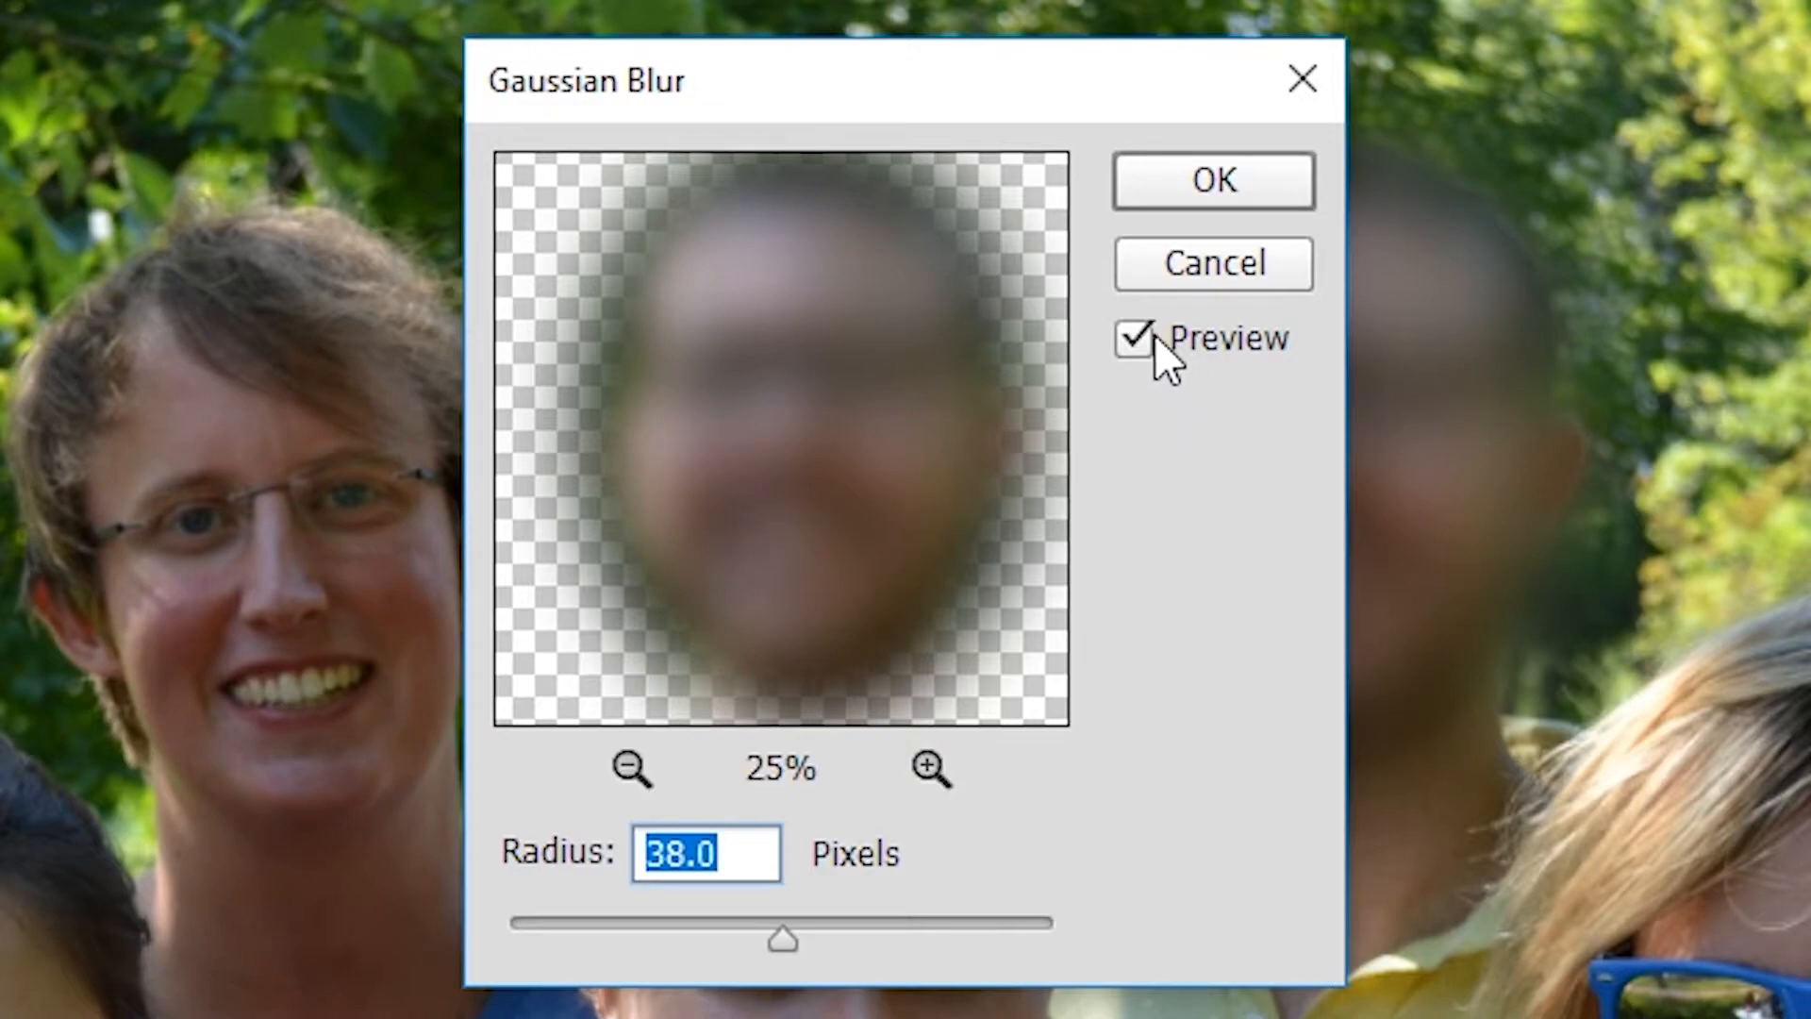
mouse_move(791, 947)
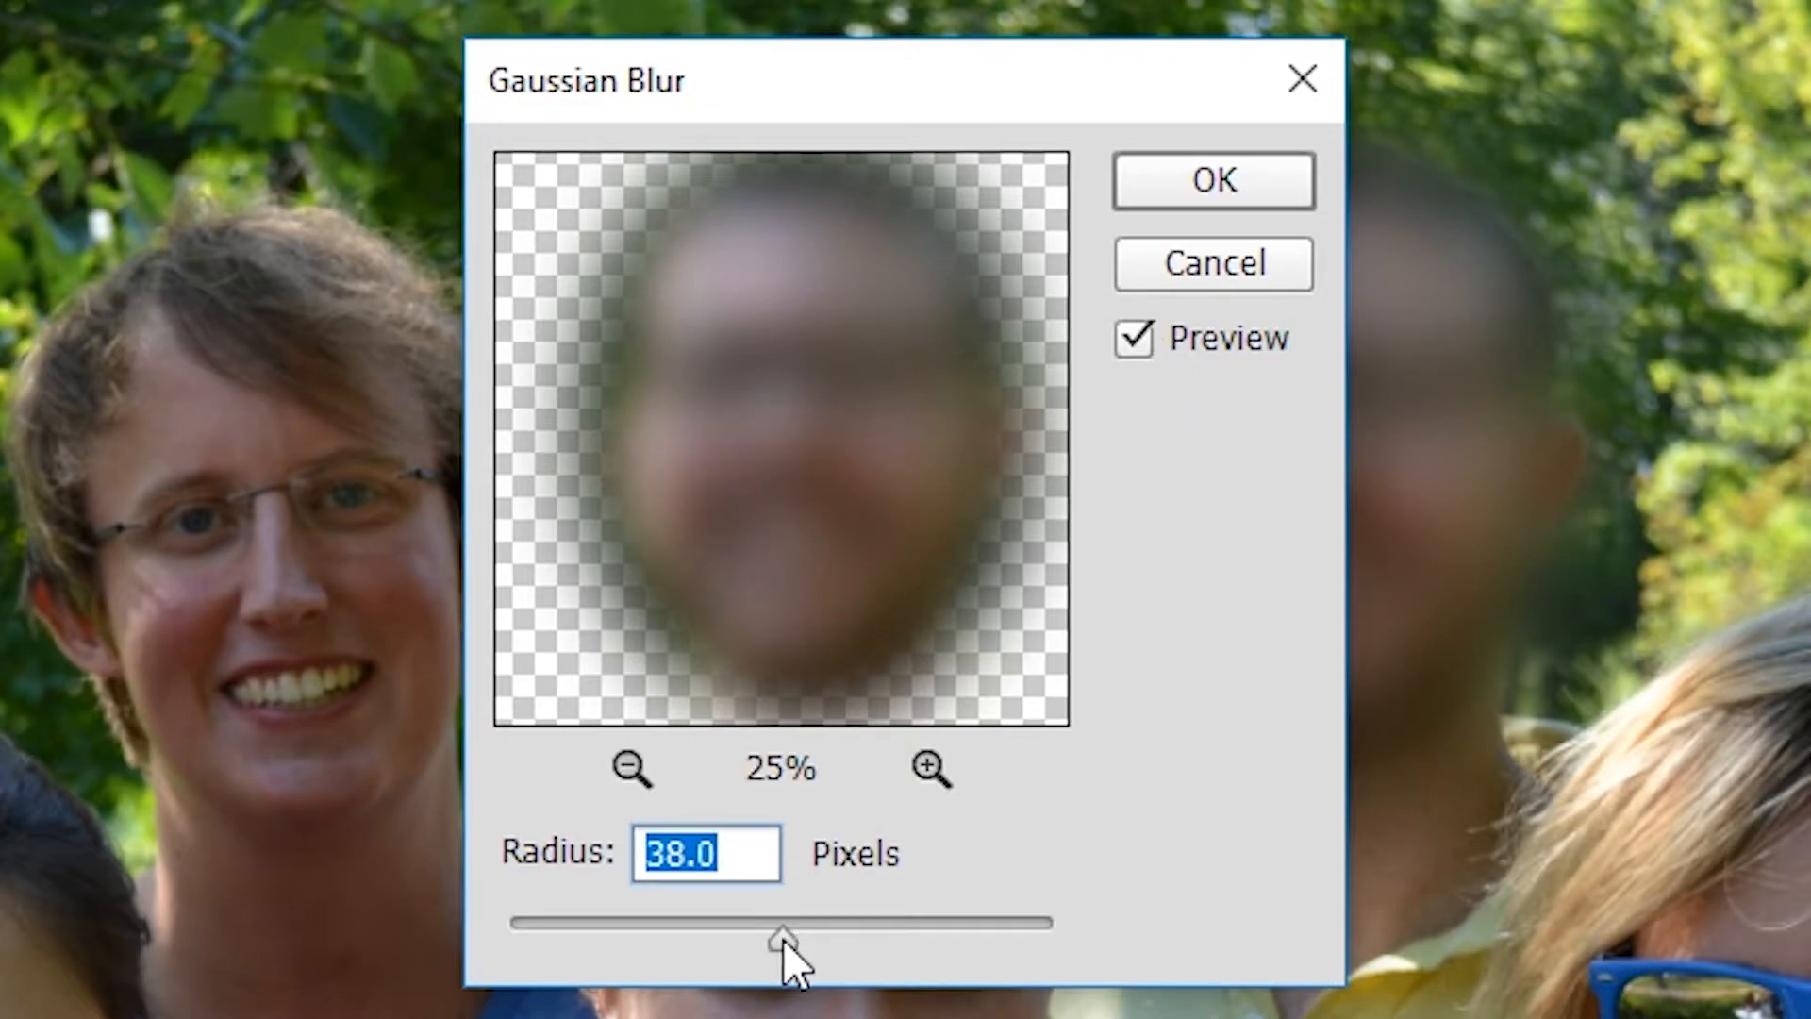
mouse_move(893, 483)
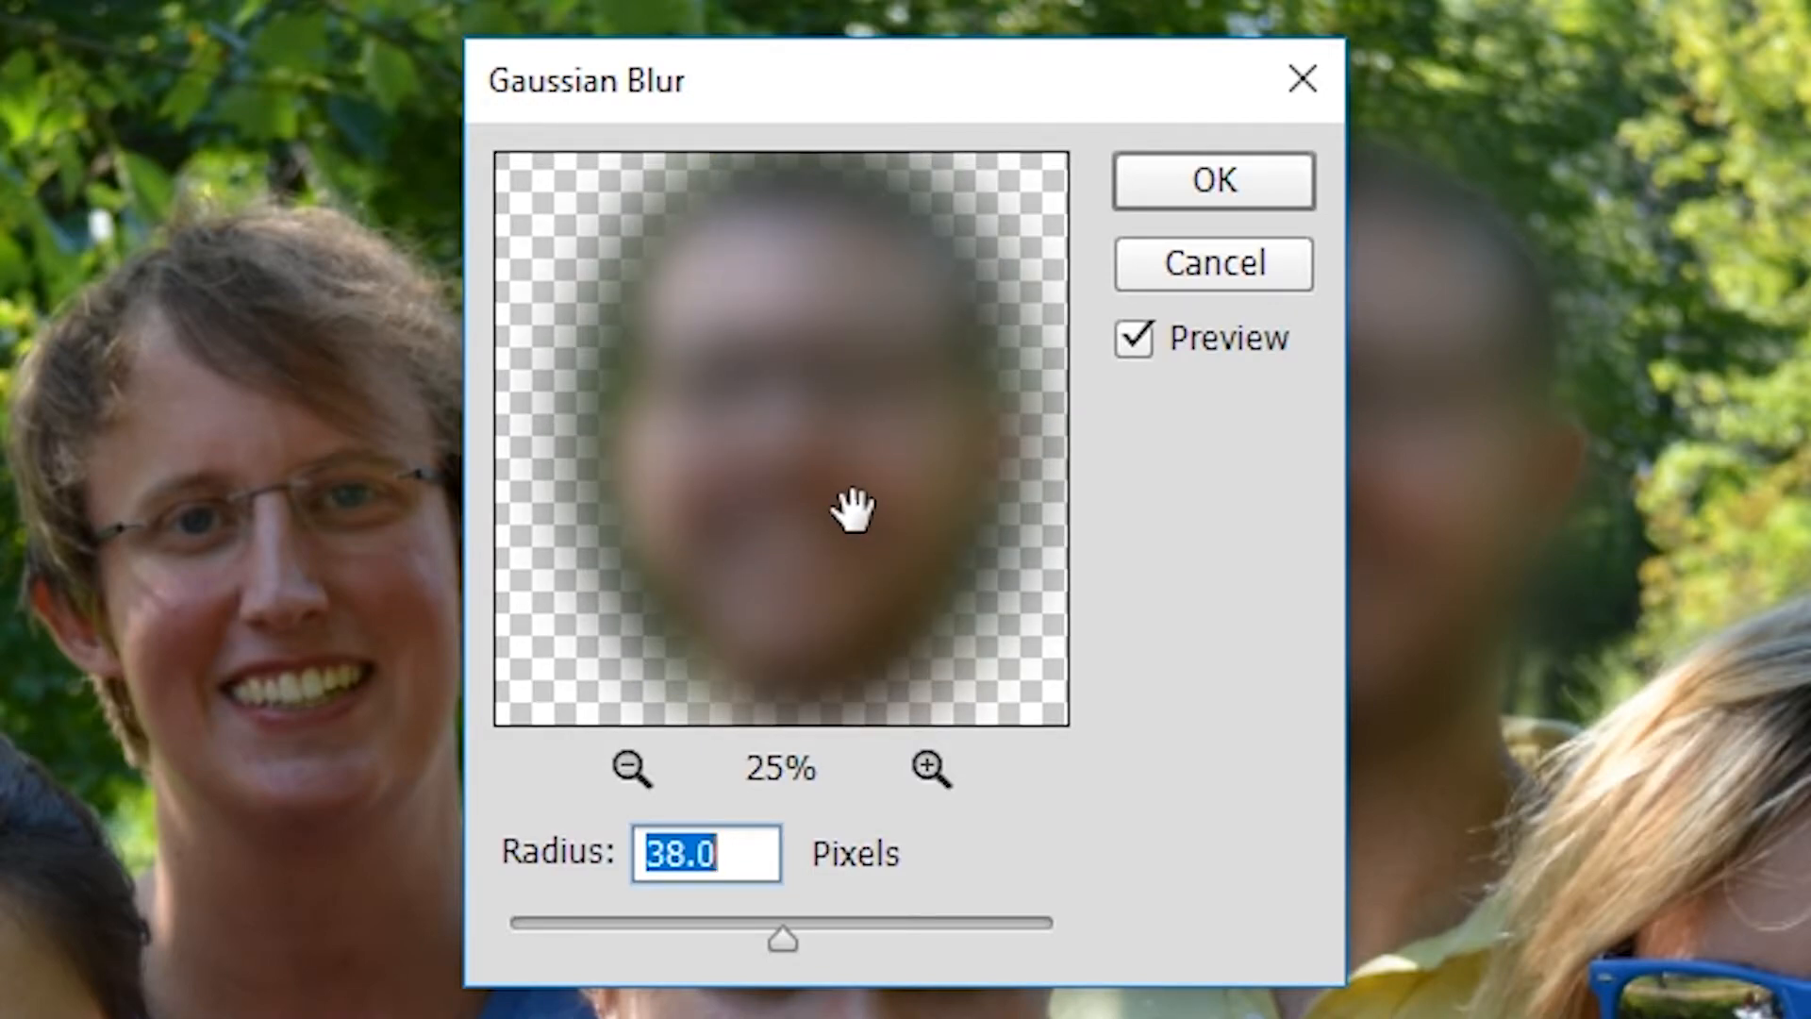
type("40")
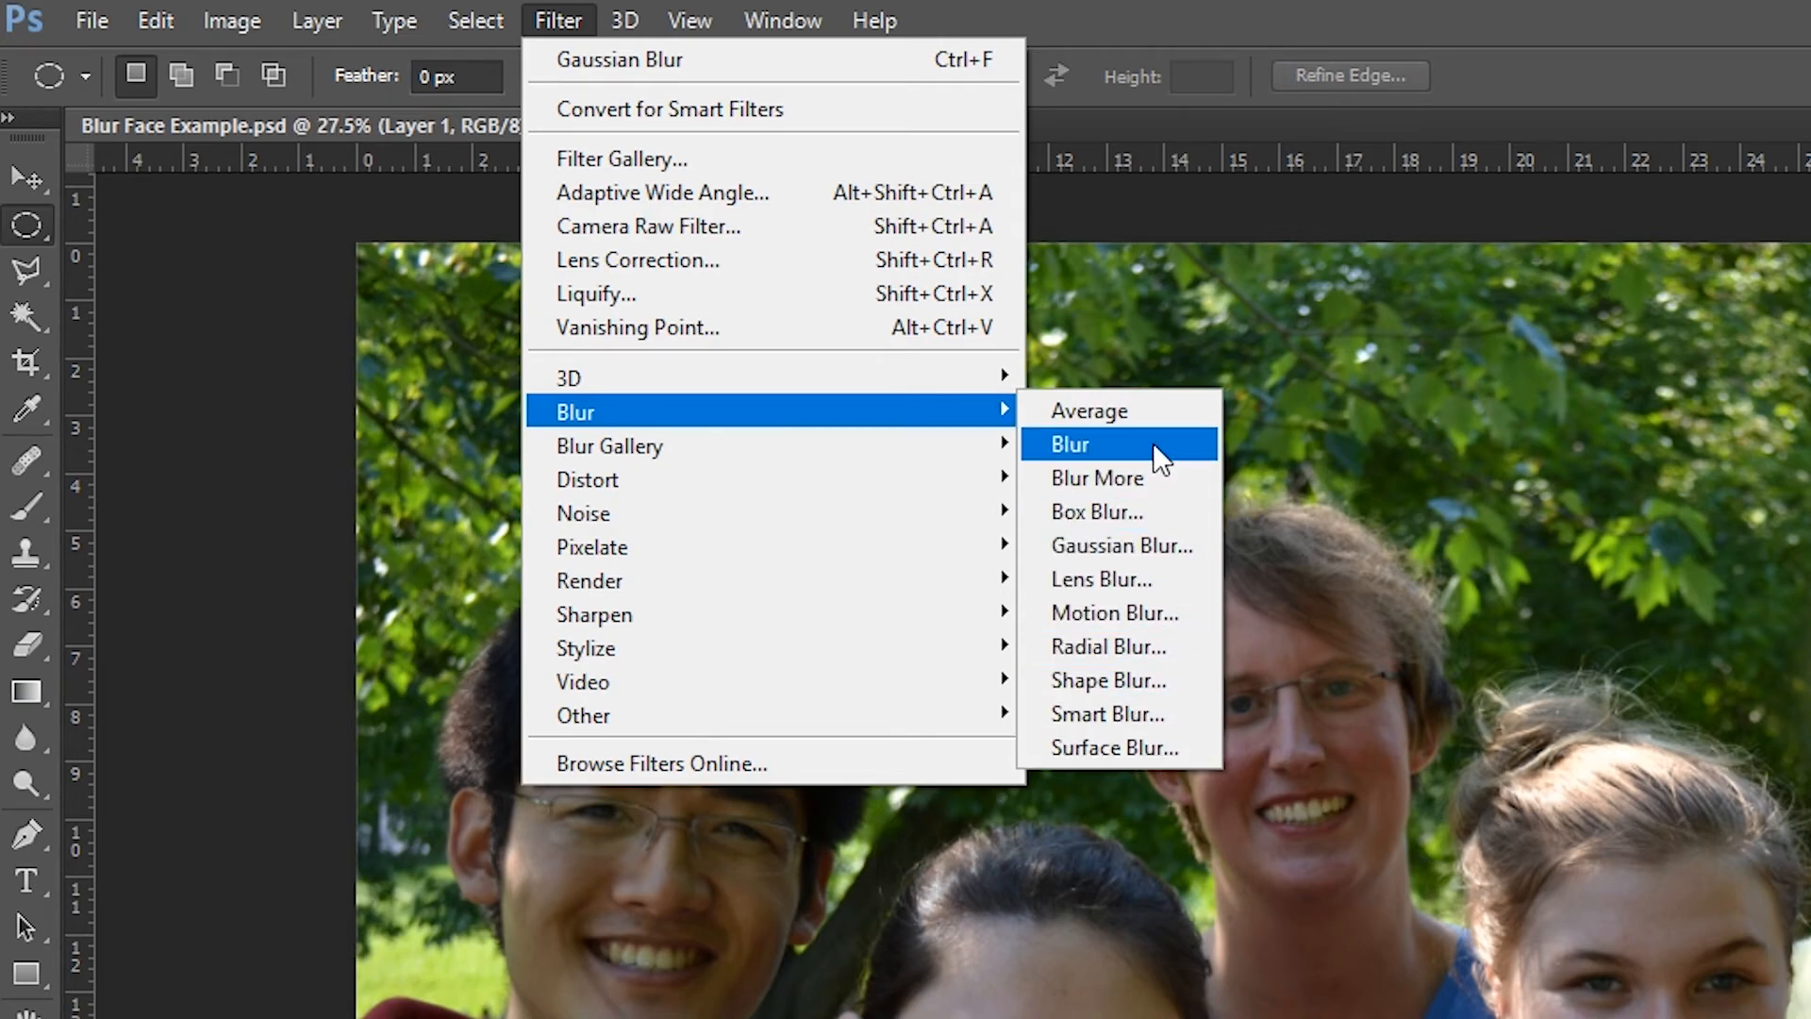
mouse_move(1175, 477)
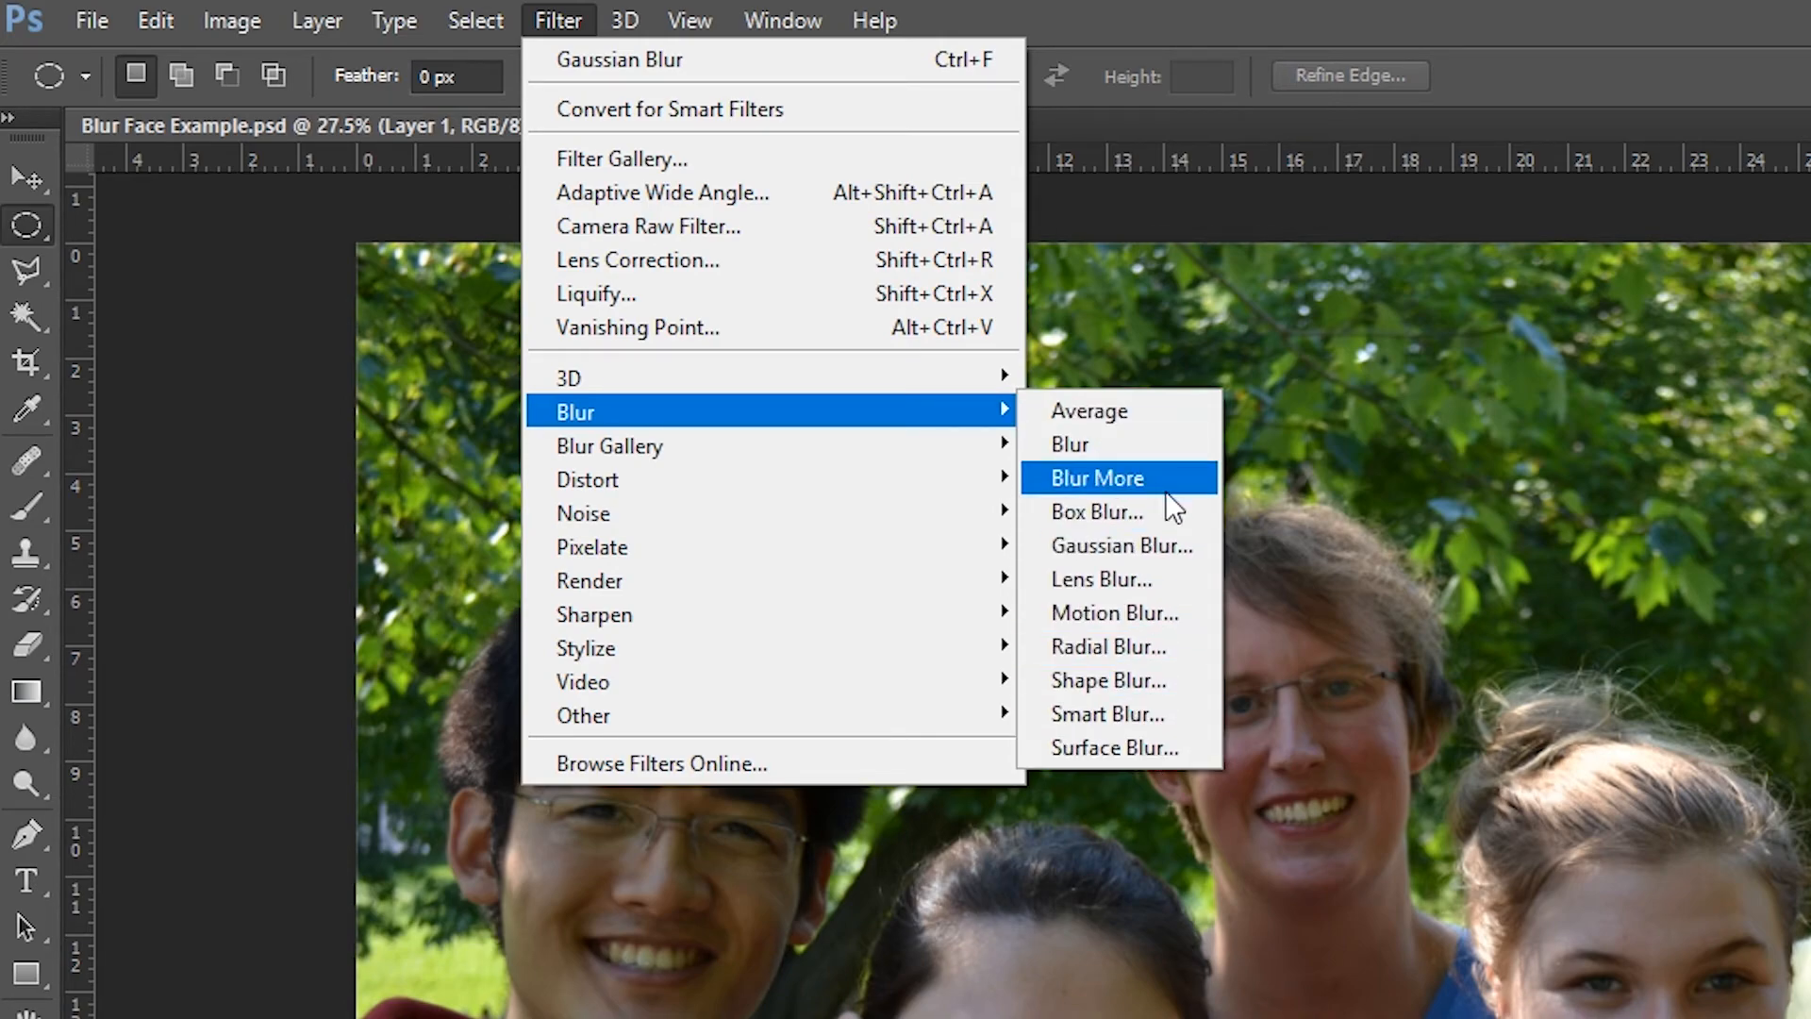
mouse_move(1536, 13)
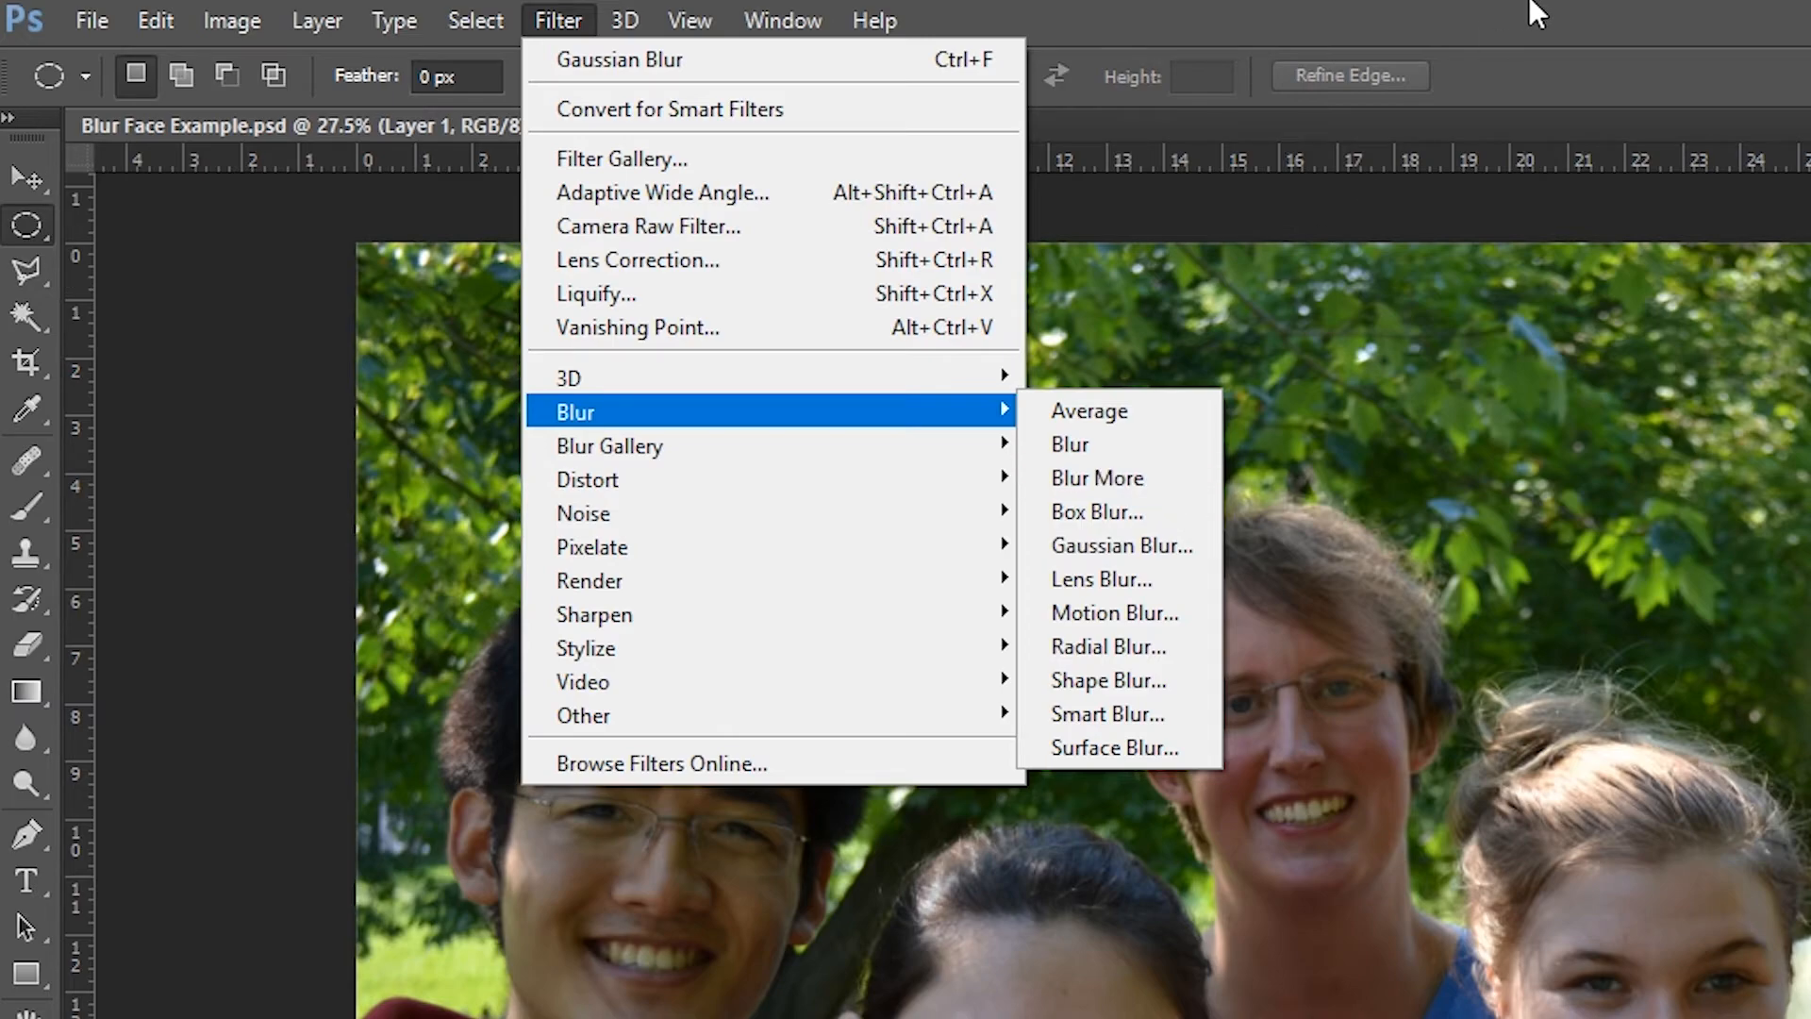